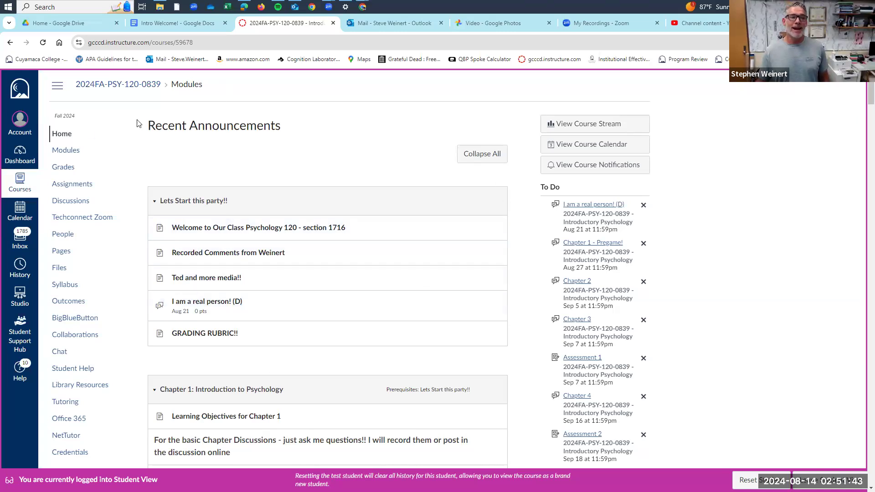
mouse_move(333, 230)
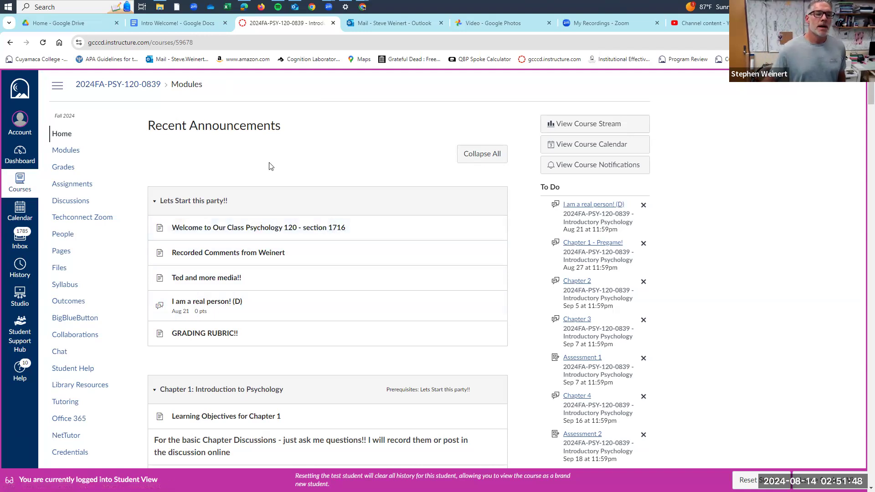
mouse_move(281, 159)
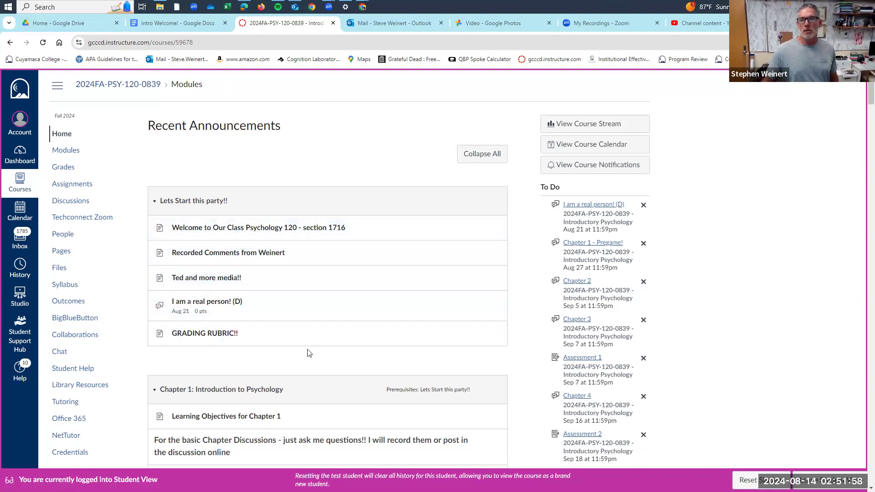
mouse_move(207, 302)
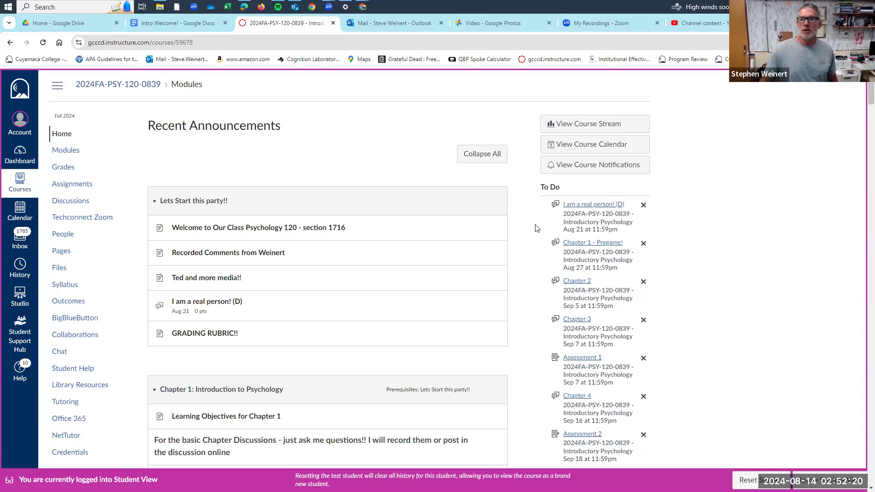
mouse_move(527, 228)
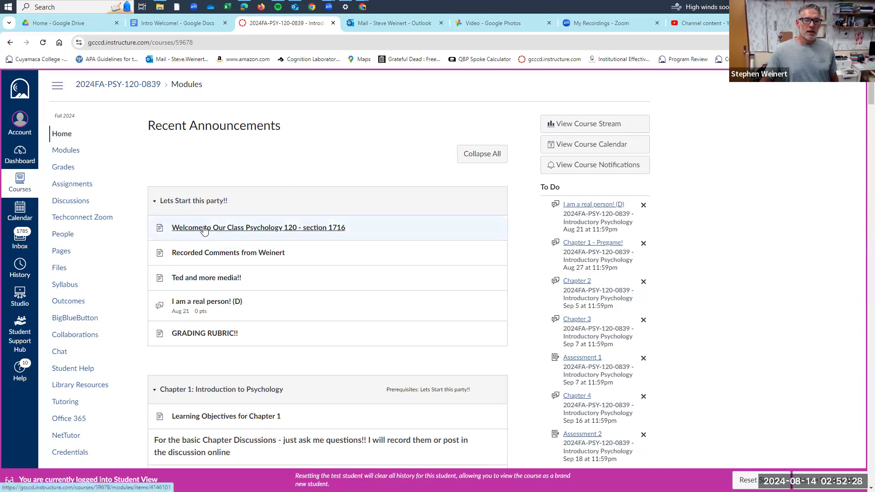
Open the 'Welcome to Our Class Psychology 120 - section 1716' page and scroll to its Next button.
click(258, 227)
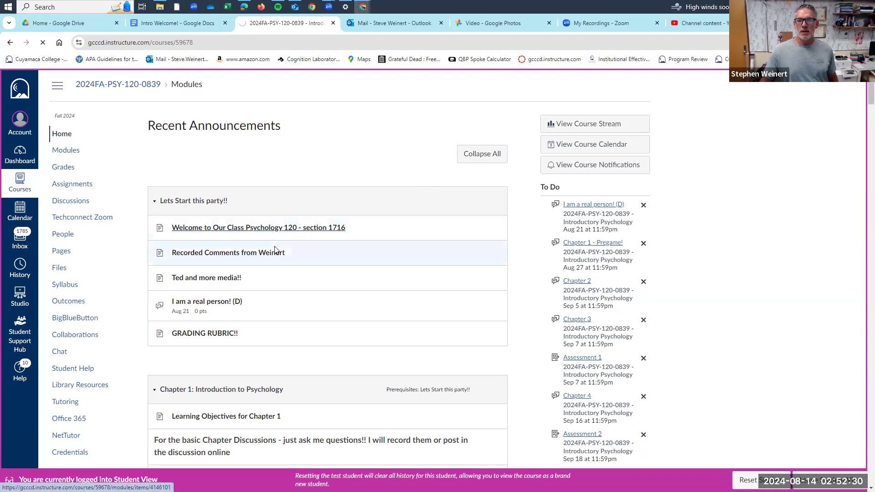
click(258, 227)
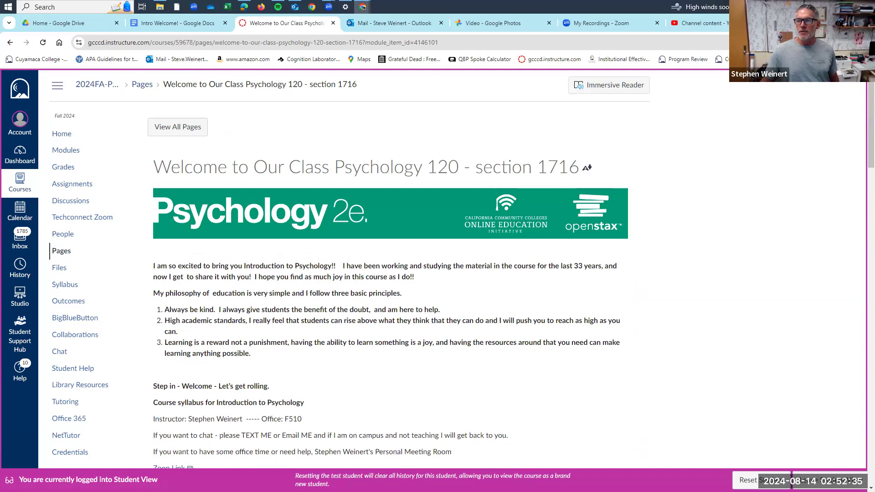
scroll(down, 3)
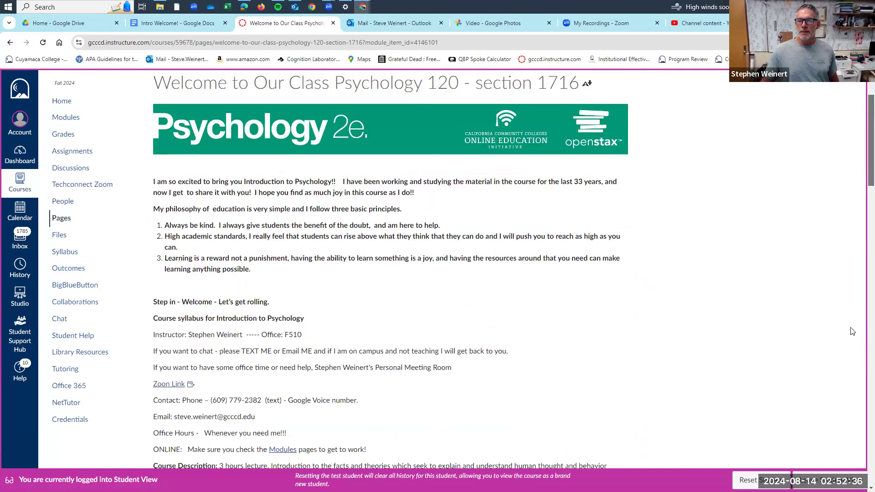
scroll(down, 3)
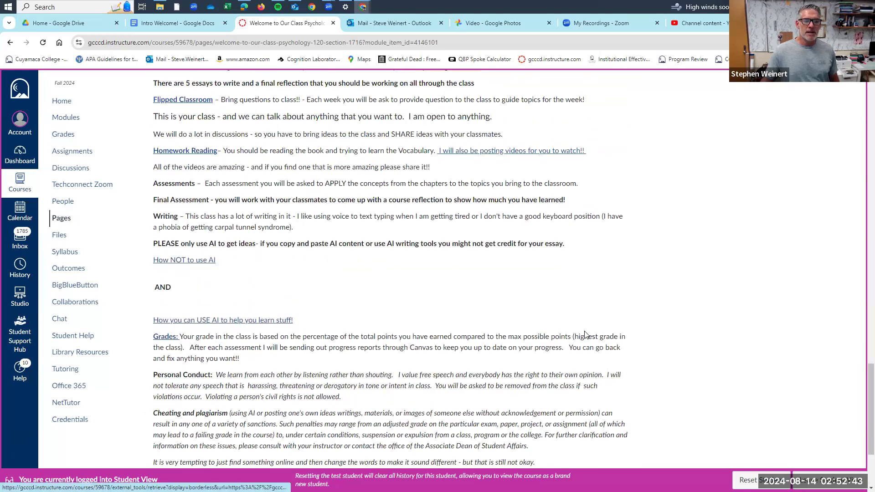
scroll(down, 3)
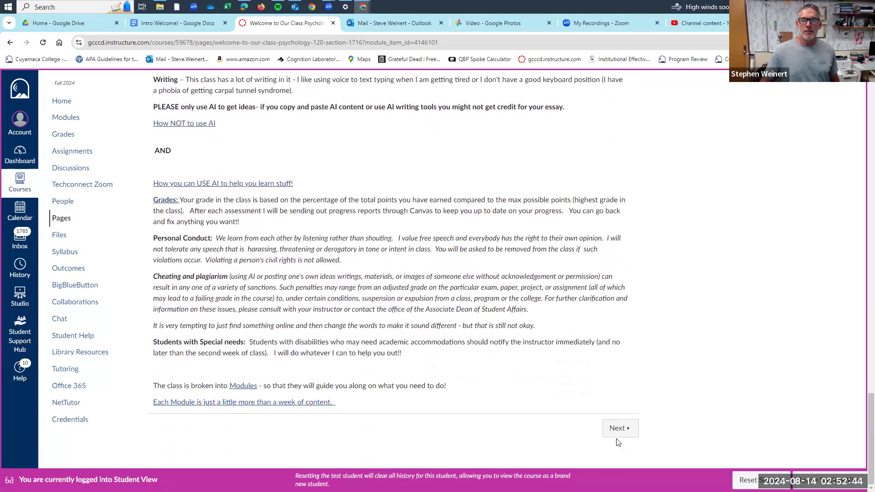
Go to the Recorded Comments from Weinert page, review its chapter recordings, and select the Chapter 9 text.
click(620, 428)
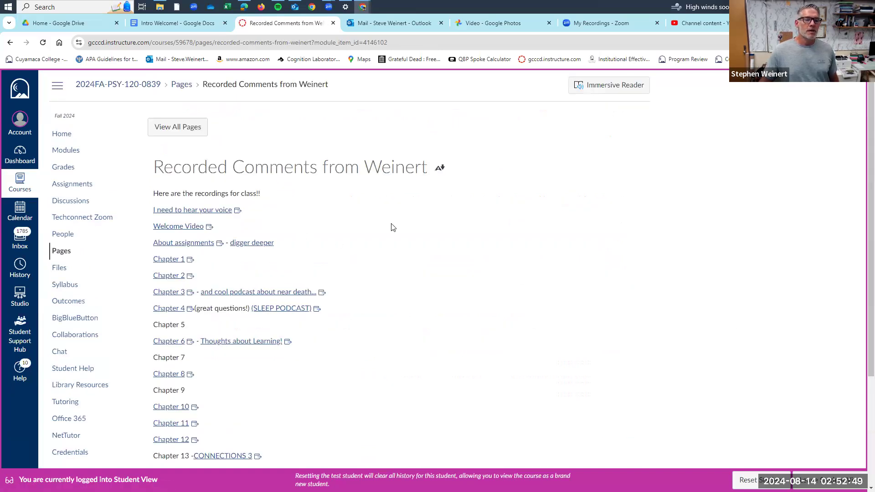
scroll(down, 3)
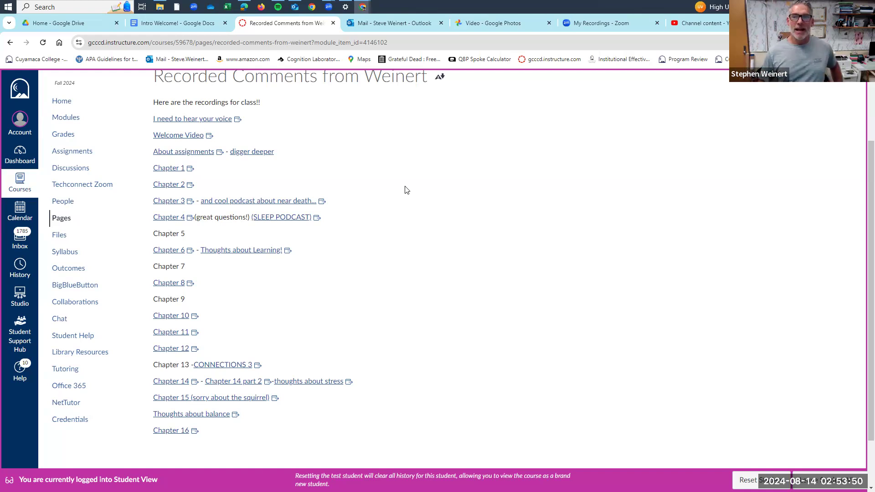
mouse_move(380, 201)
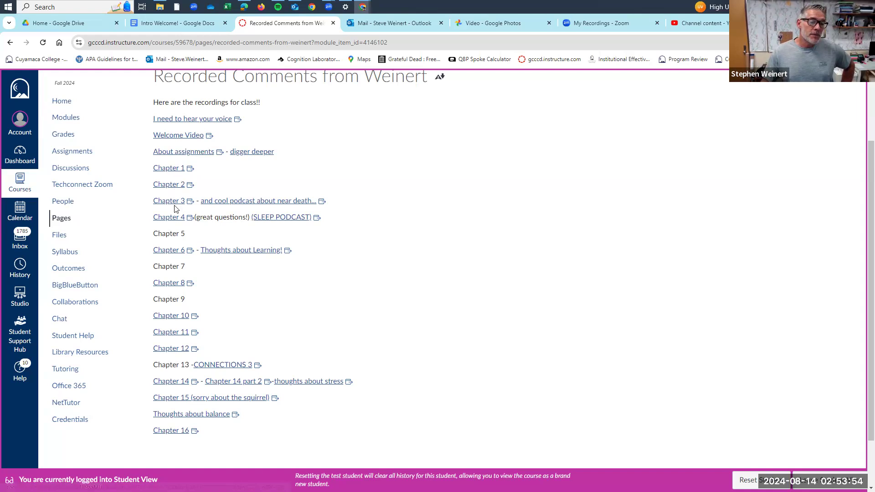
double_click(166, 233)
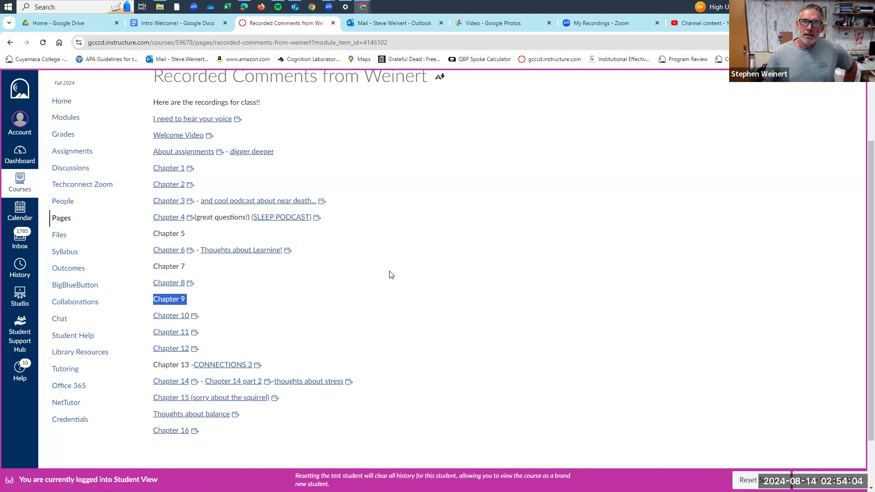
mouse_move(320, 261)
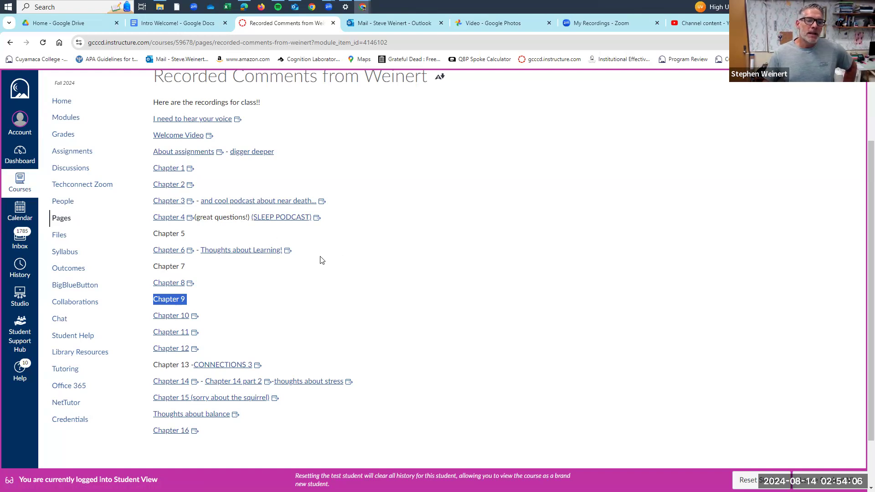
mouse_move(329, 276)
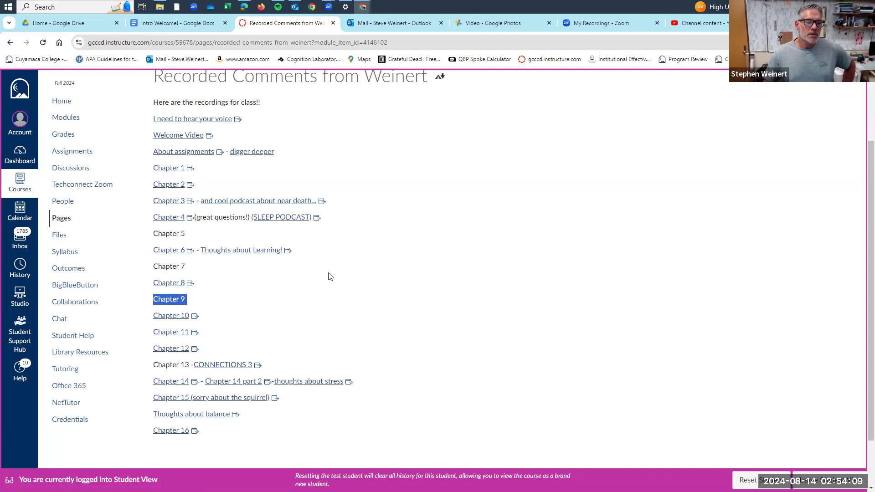
mouse_move(291, 195)
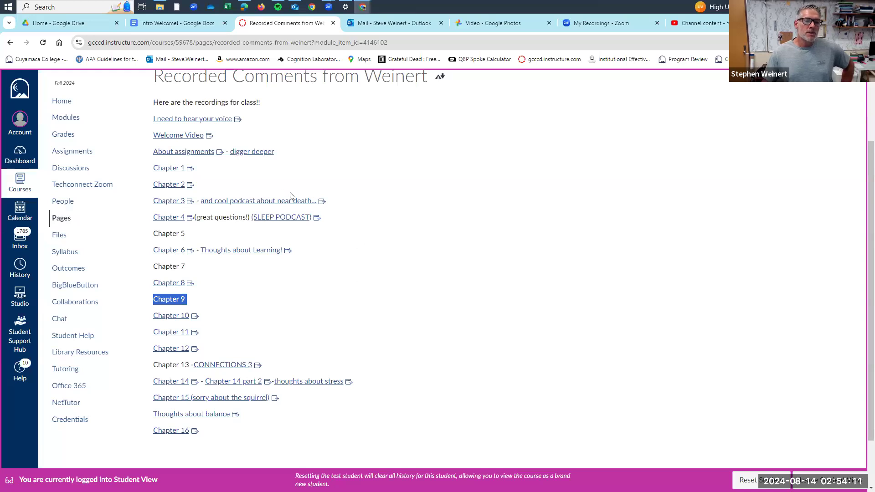
mouse_move(300, 355)
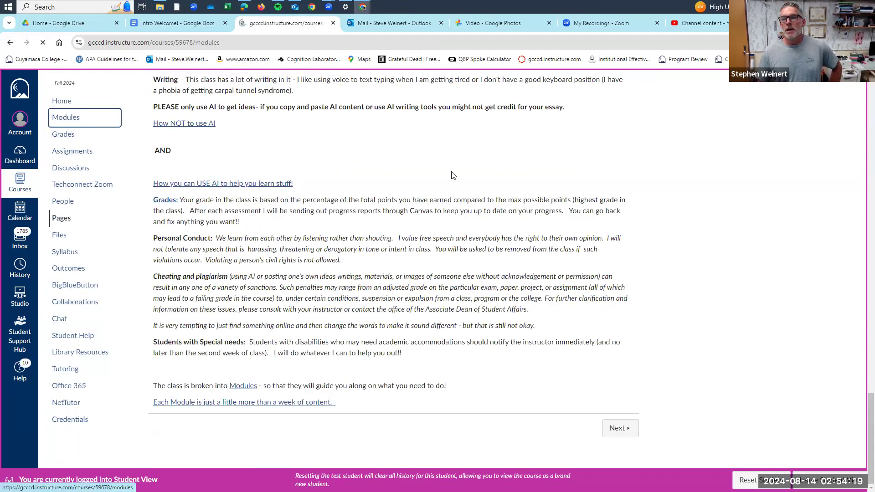
Open the course Modules page listing the Lets Start this party!! module items.
click(66, 117)
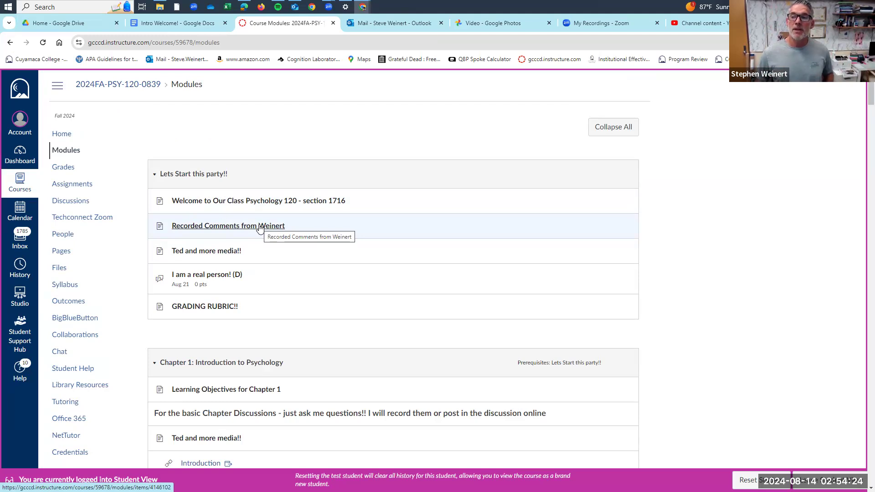
mouse_move(204, 233)
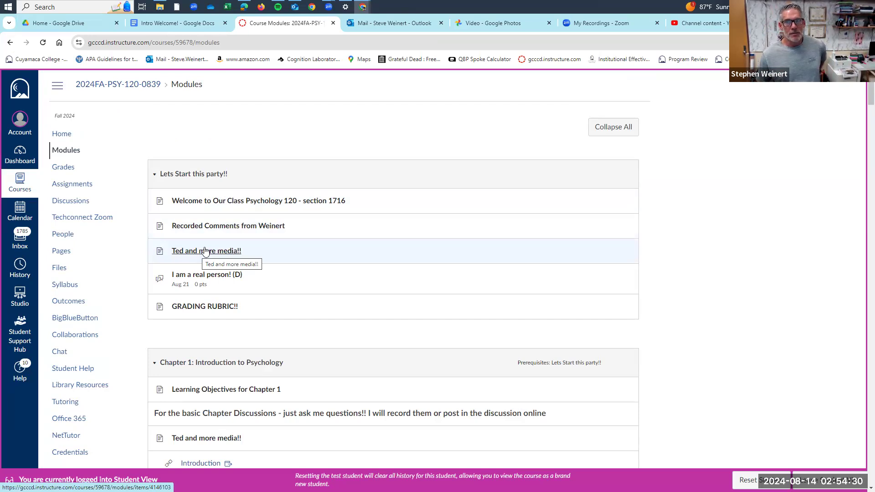
click(206, 251)
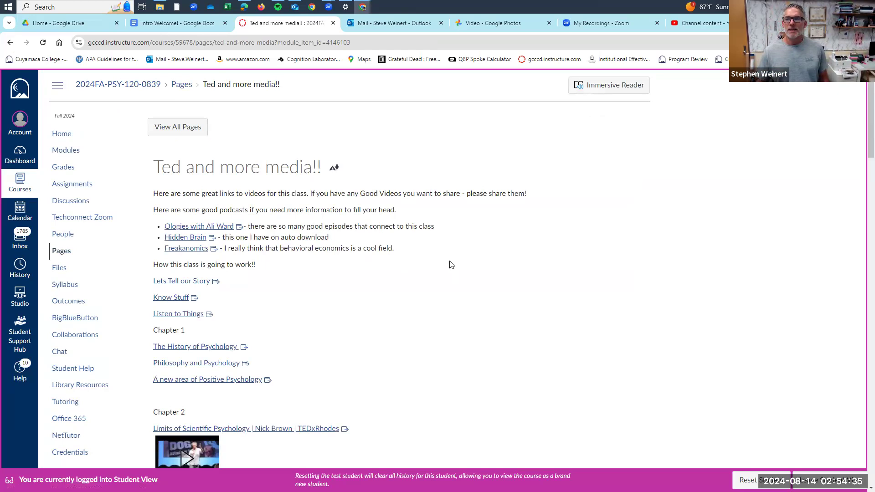
scroll(down, 3)
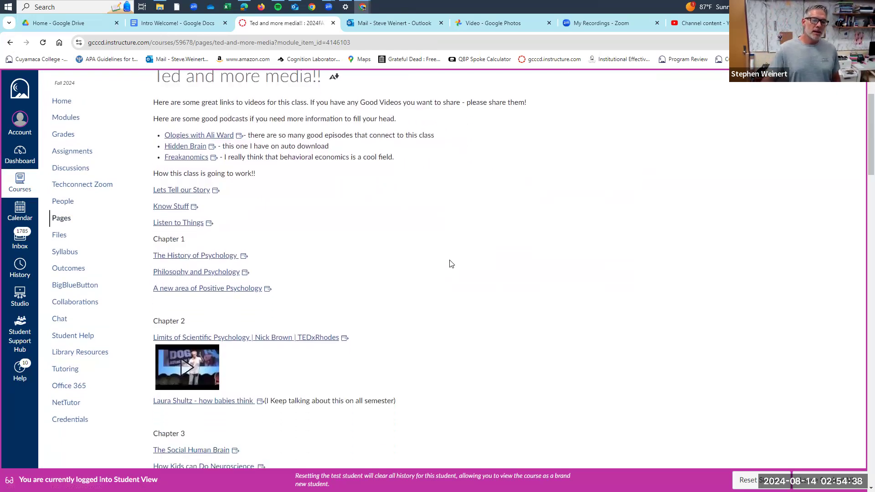
mouse_move(296, 270)
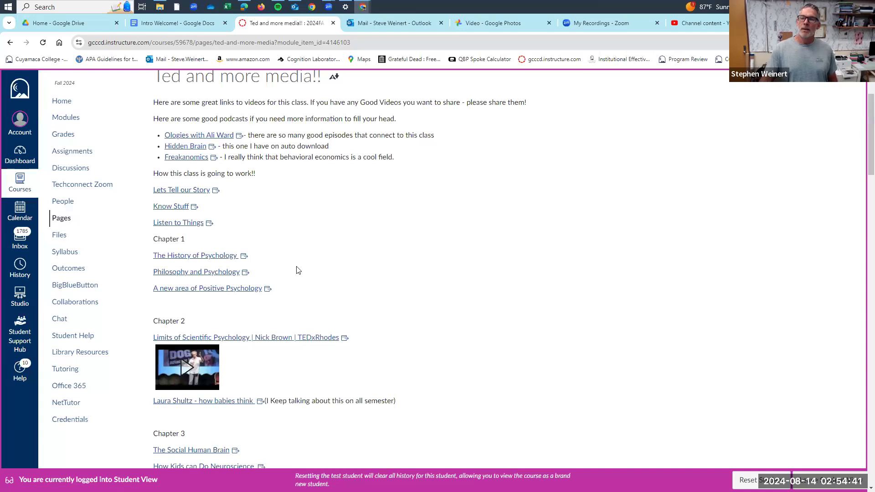
mouse_move(483, 257)
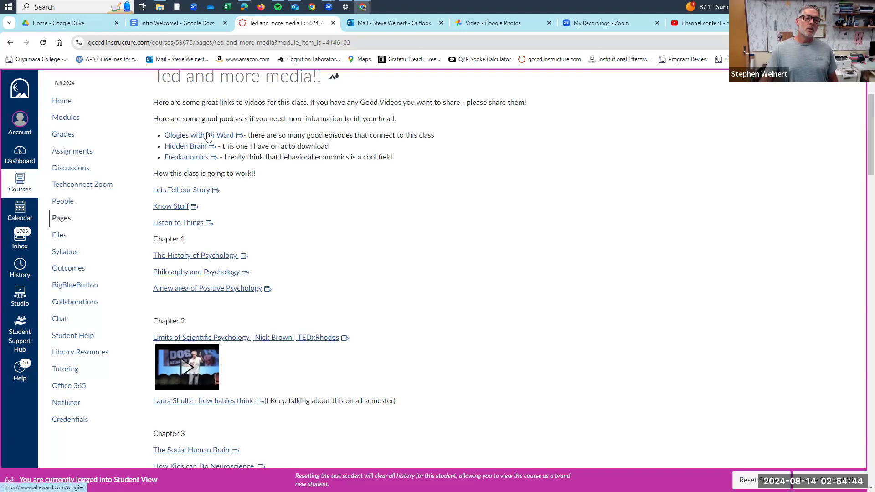
mouse_move(369, 130)
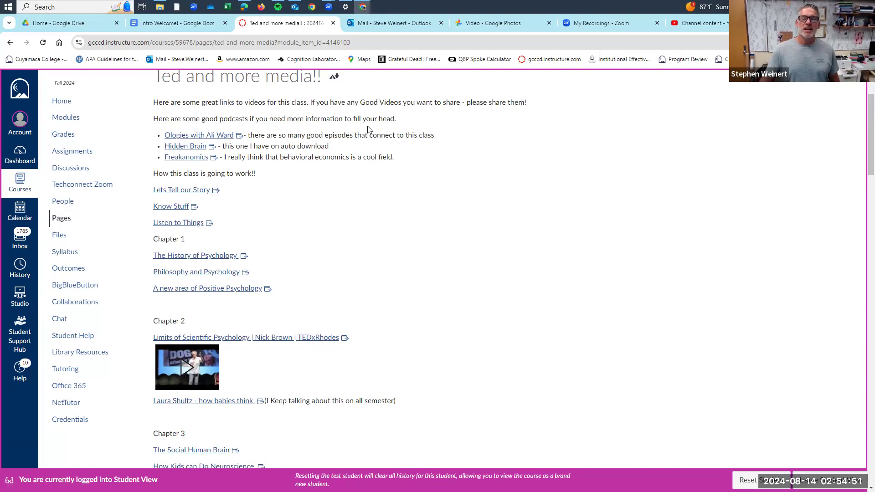
mouse_move(385, 154)
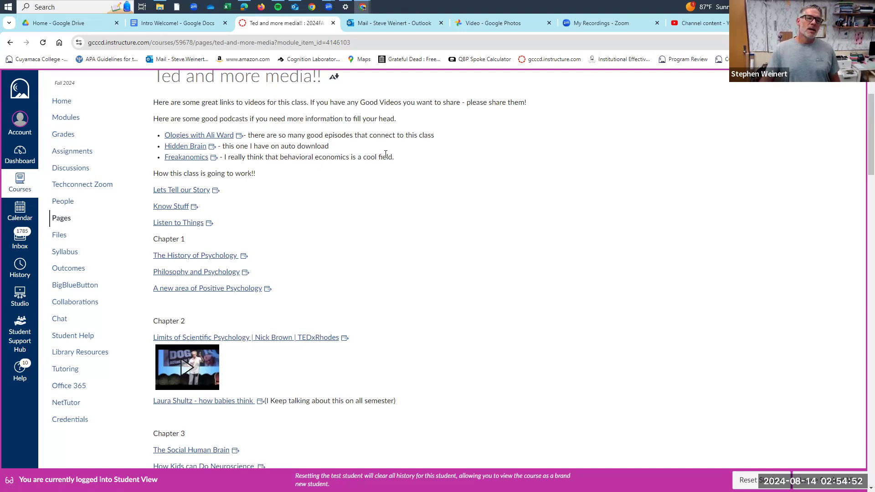
mouse_move(332, 146)
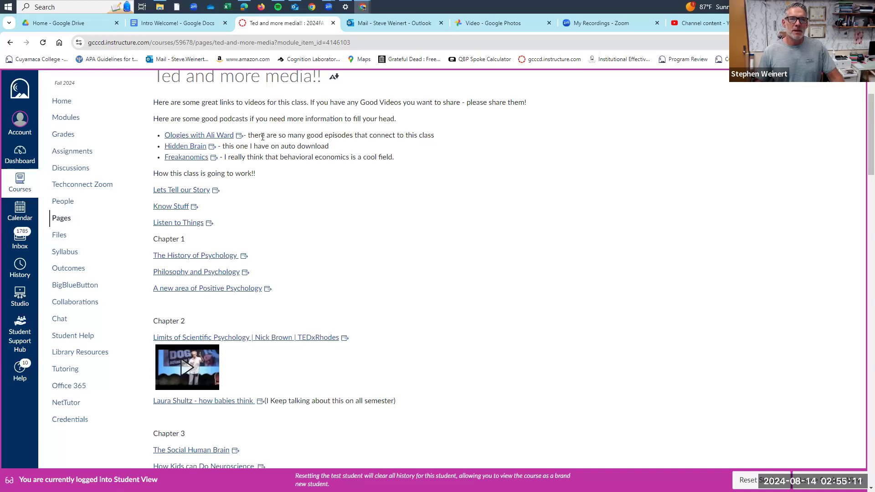
mouse_move(191, 164)
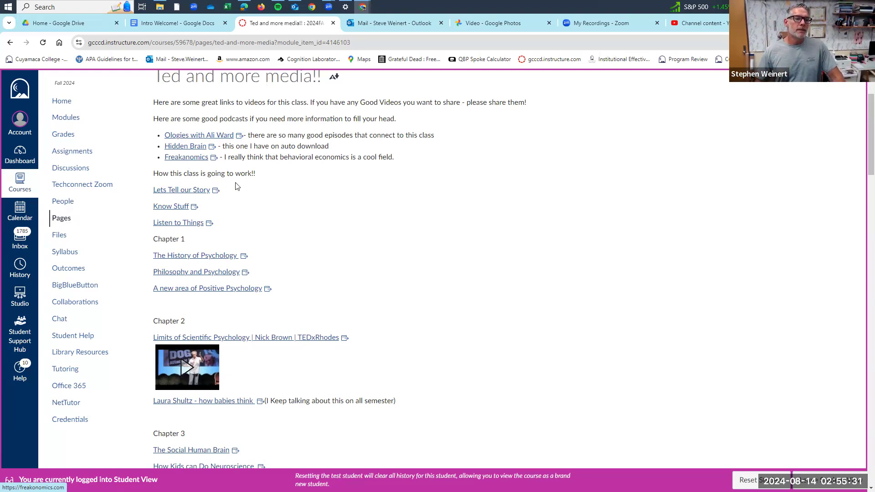
mouse_move(294, 179)
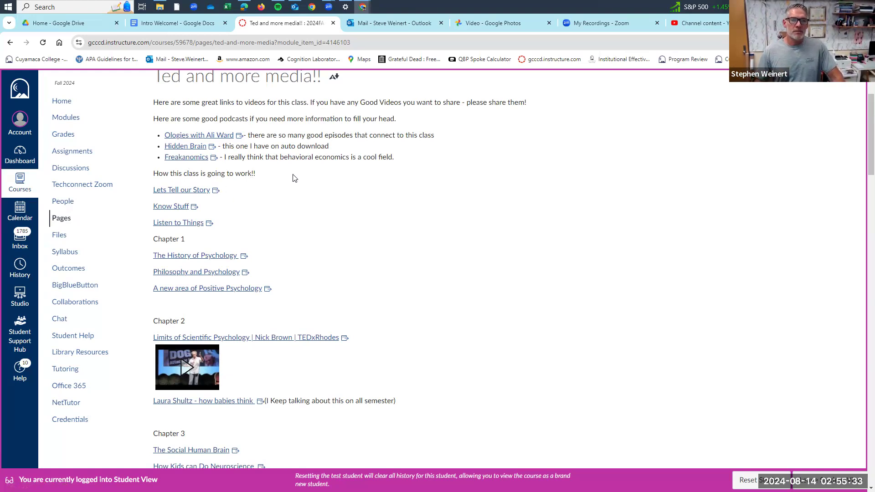
scroll(down, 3)
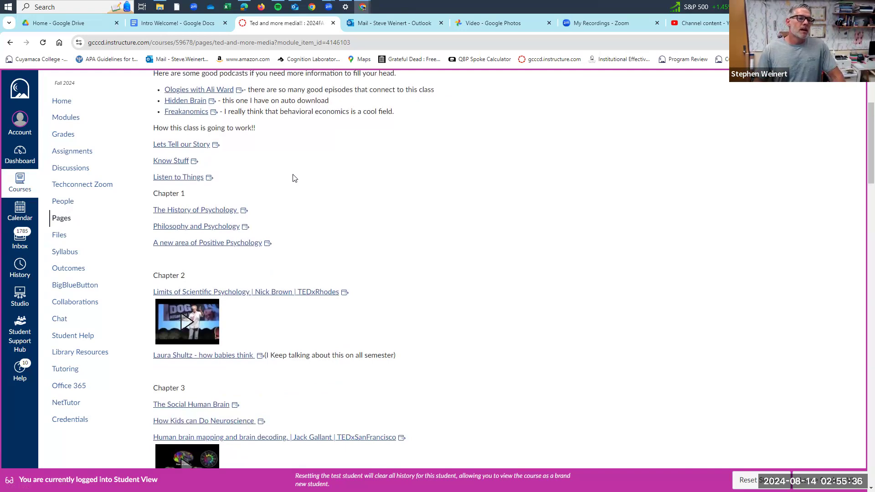
mouse_move(184, 187)
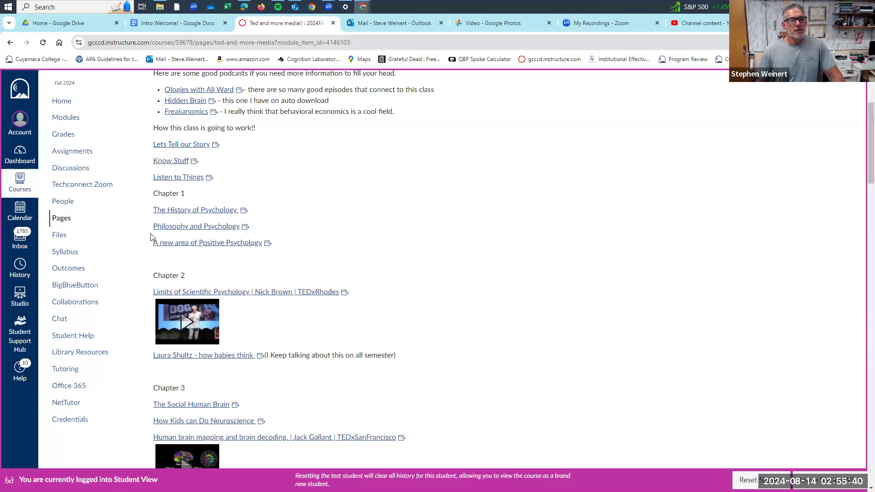
mouse_move(383, 240)
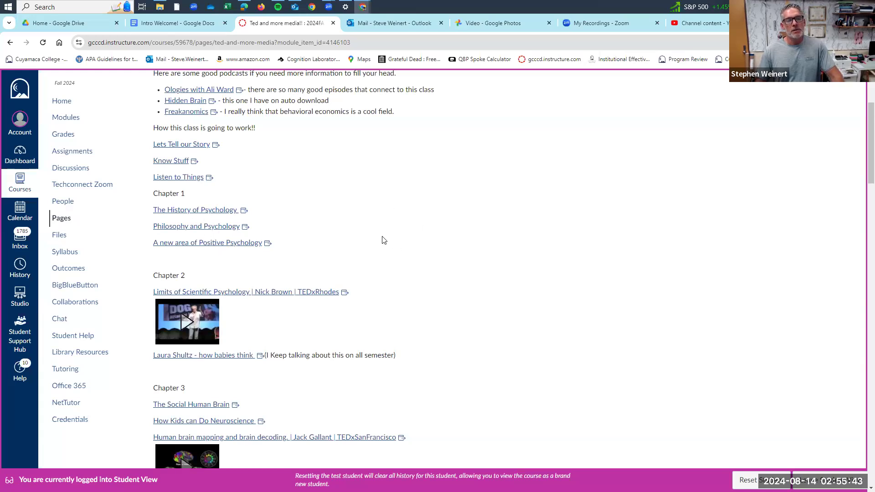
mouse_move(413, 252)
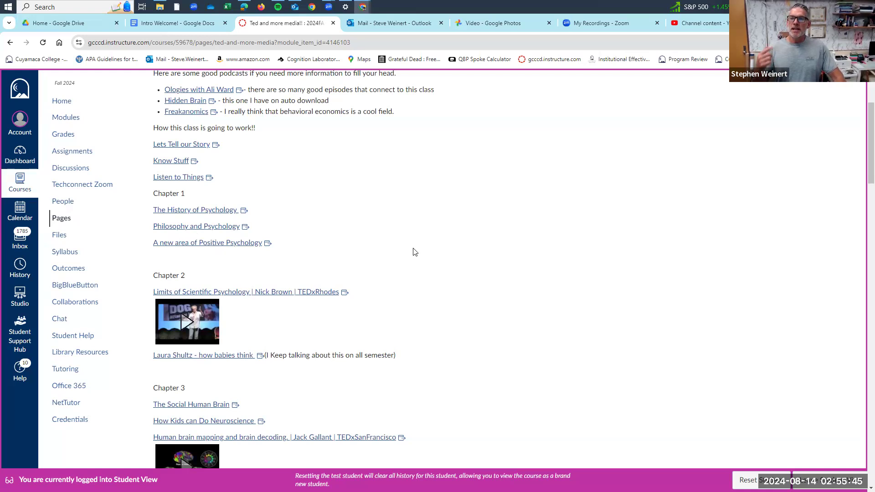
mouse_move(447, 266)
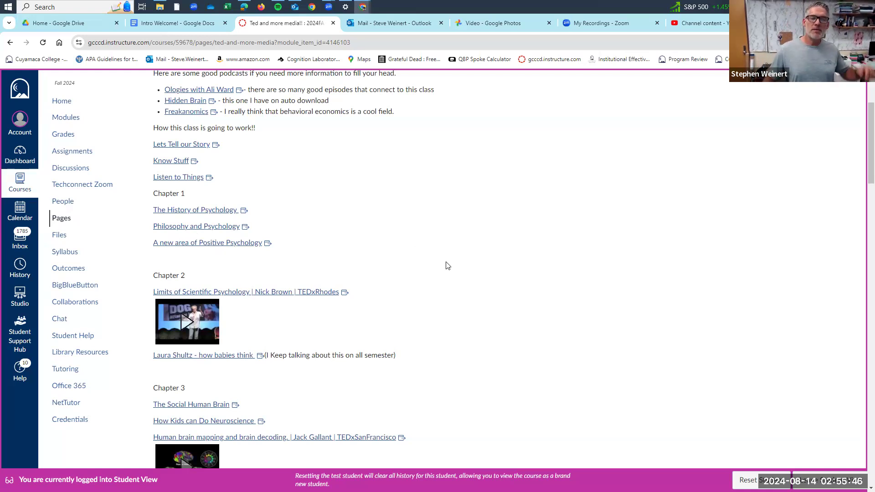
mouse_move(459, 257)
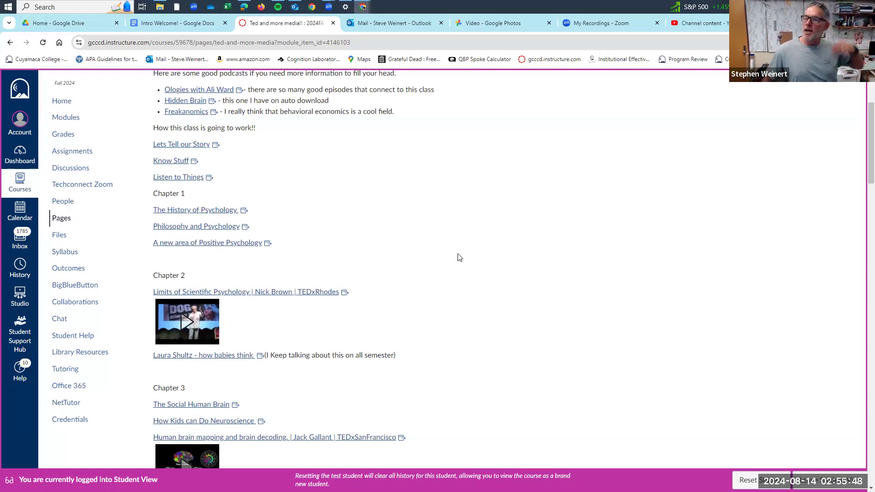
scroll(down, 3)
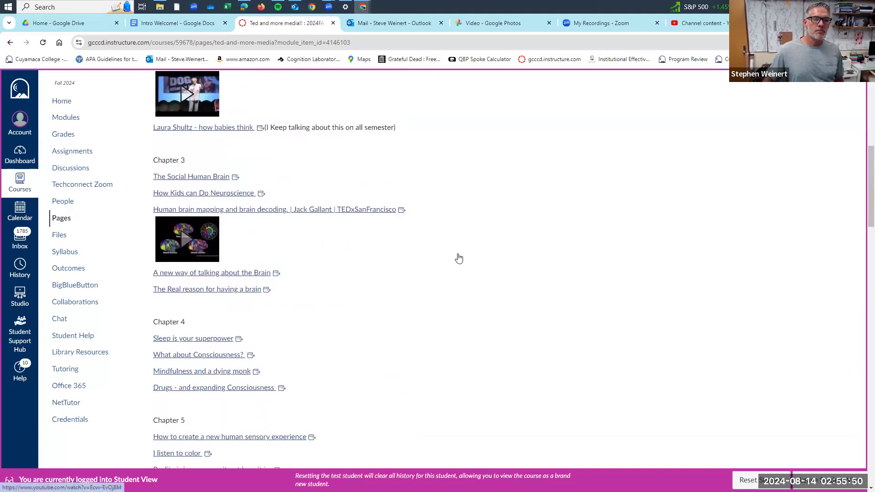
scroll(down, 3)
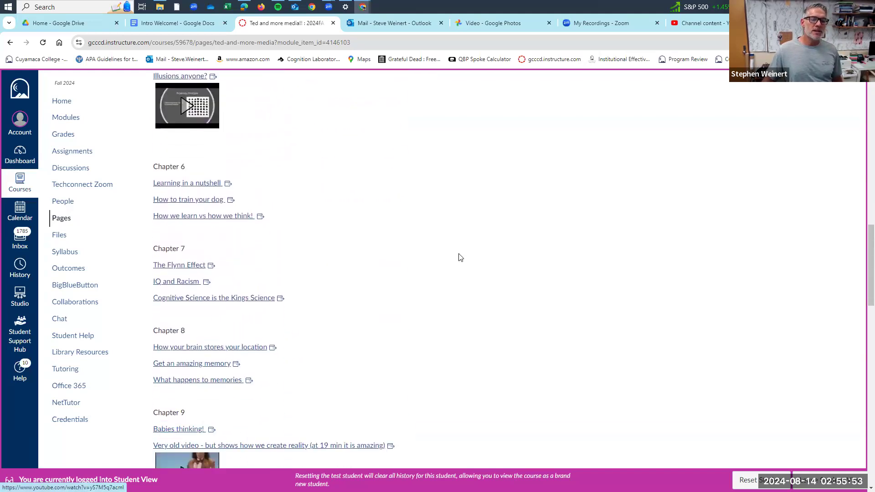
mouse_move(502, 248)
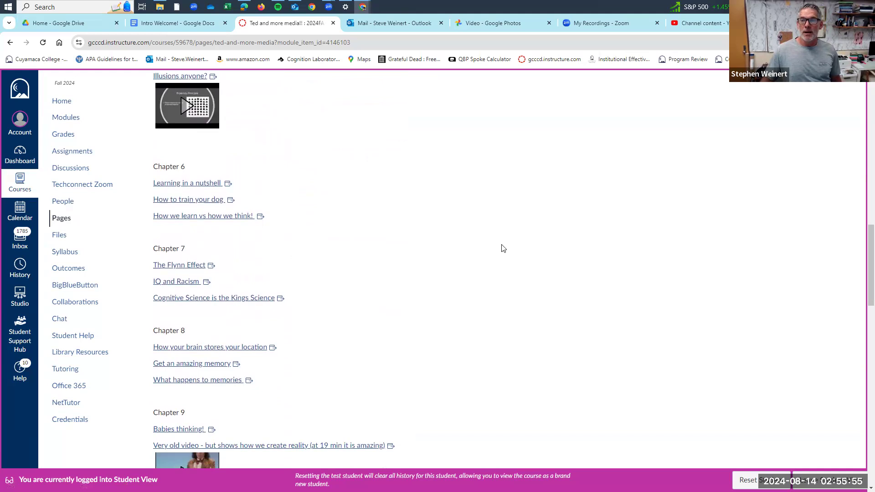
mouse_move(494, 232)
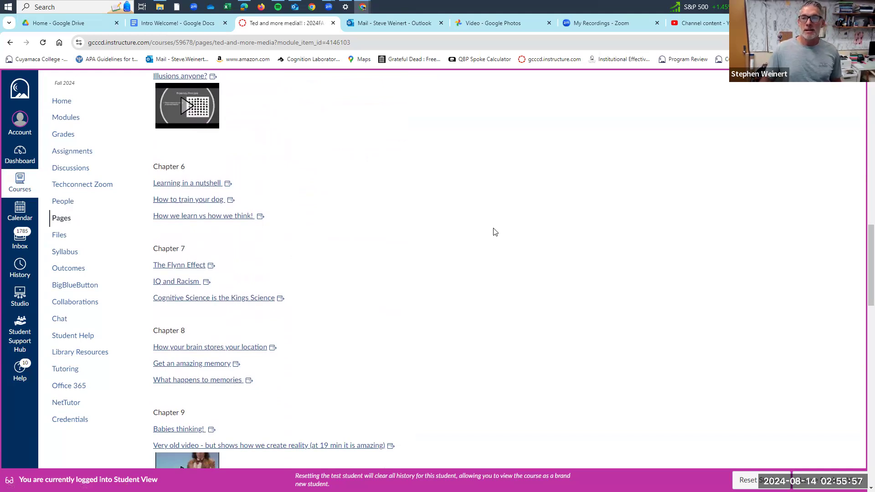
scroll(down, 3)
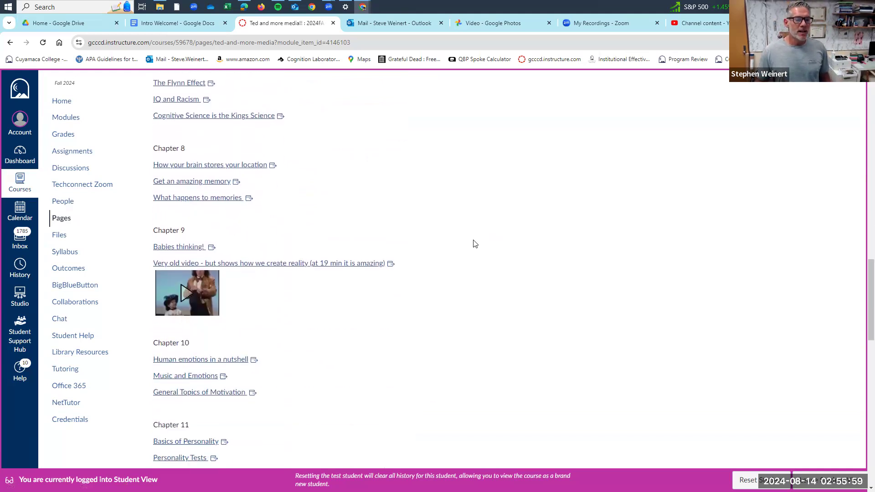
scroll(down, 3)
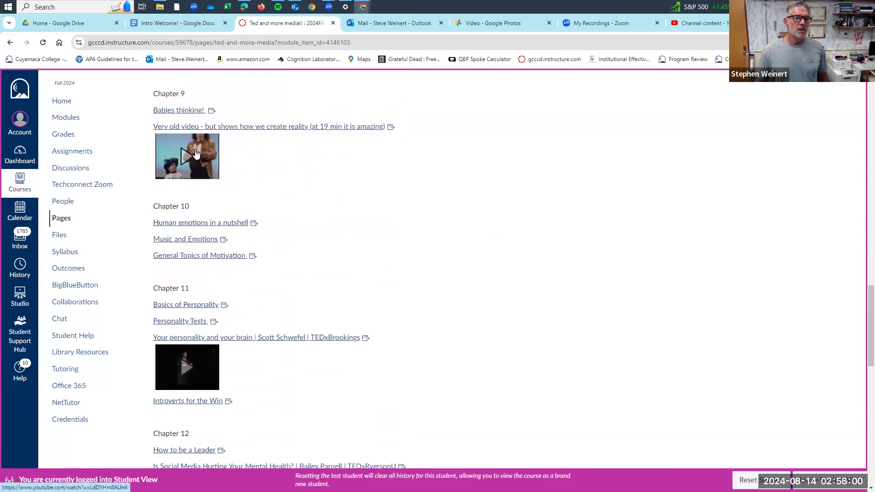
scroll(down, 3)
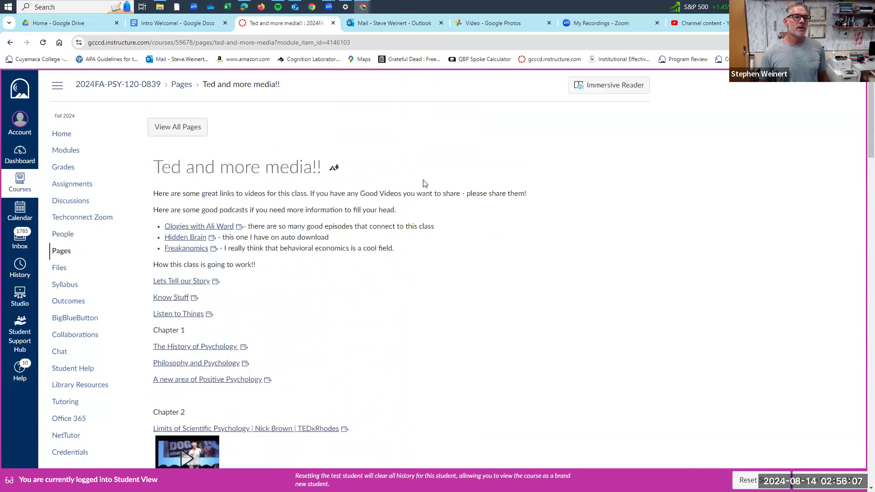
mouse_move(66, 150)
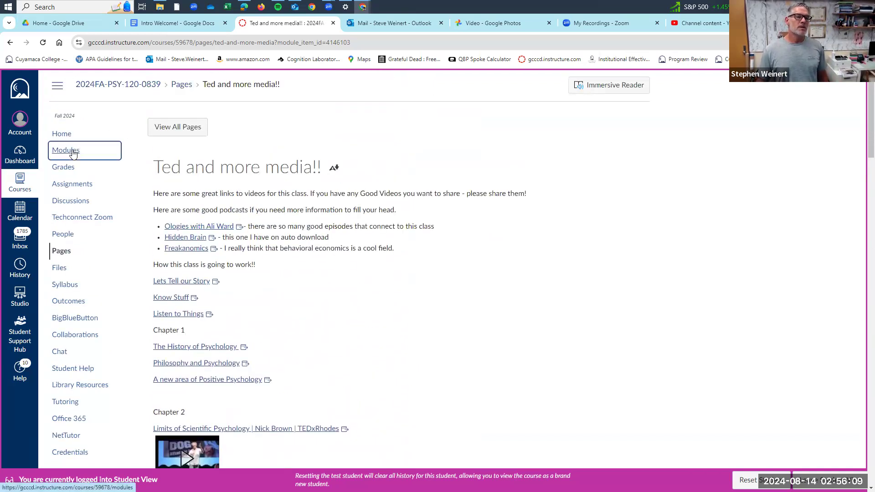
Return to the course Modules page showing the Lets Start this party!! and Chapter 1 modules.
click(65, 150)
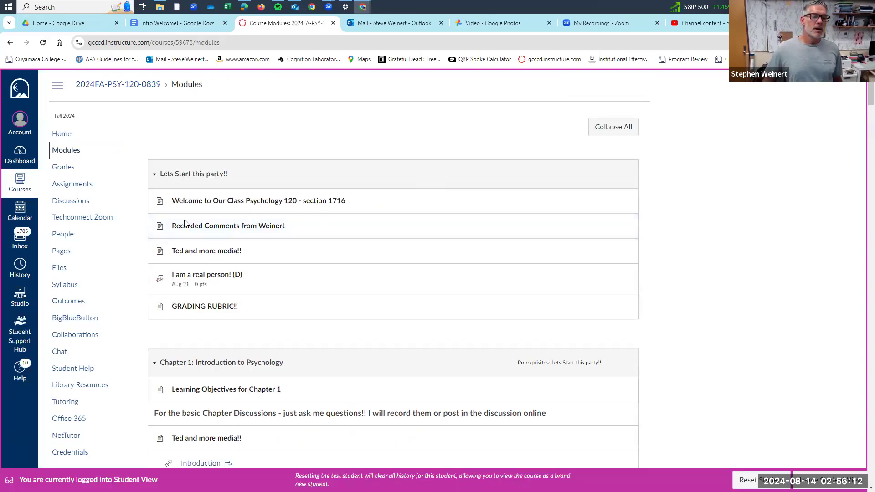
mouse_move(206, 274)
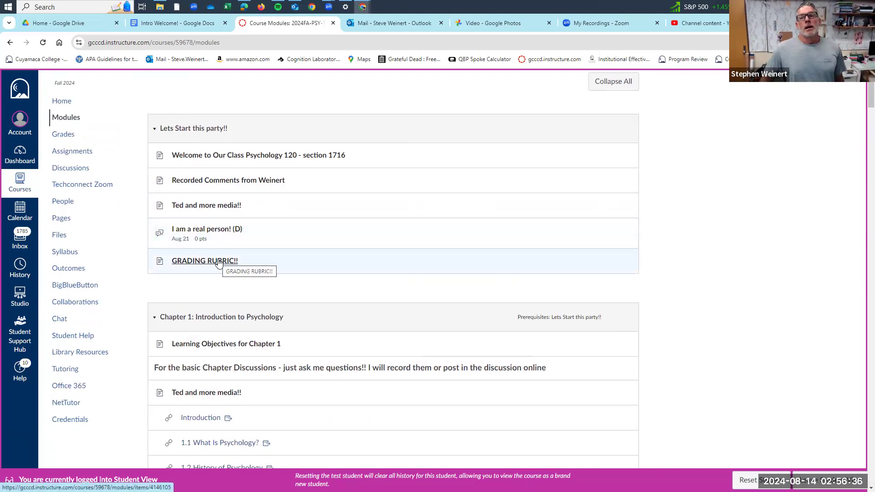
mouse_move(248, 307)
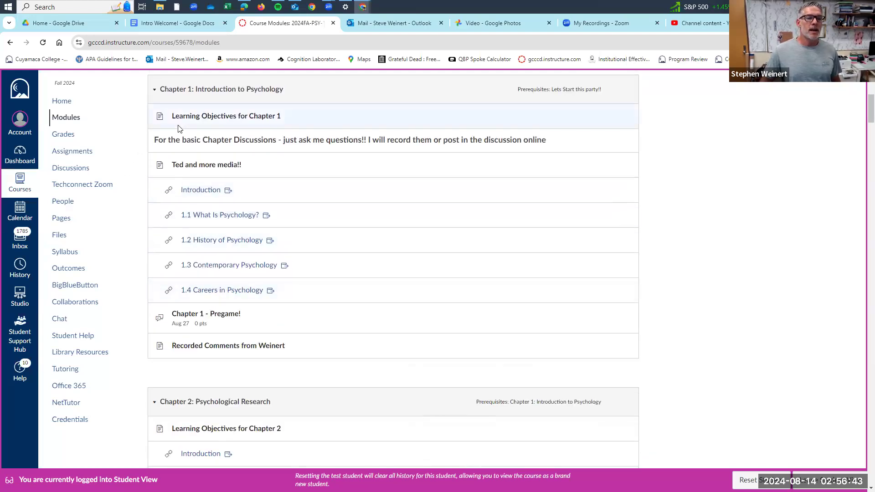
Open the Learning Objectives for Chapter 1 item to view its three objectives.
click(226, 115)
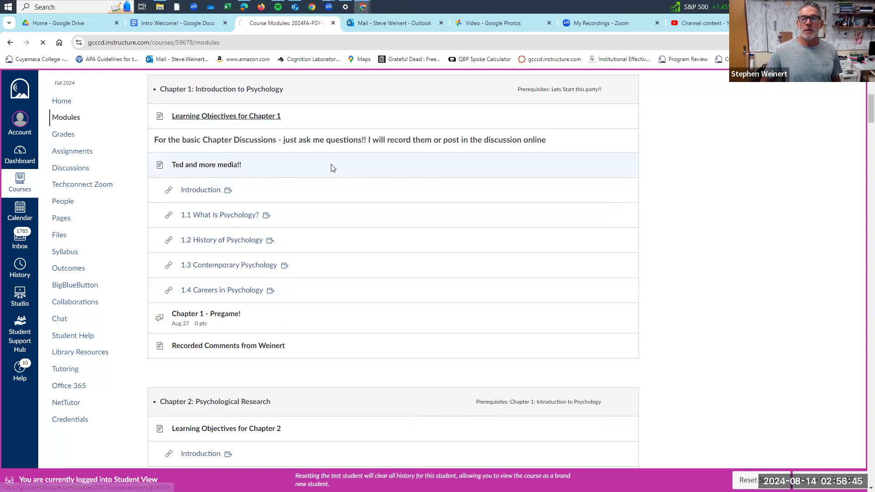
click(226, 115)
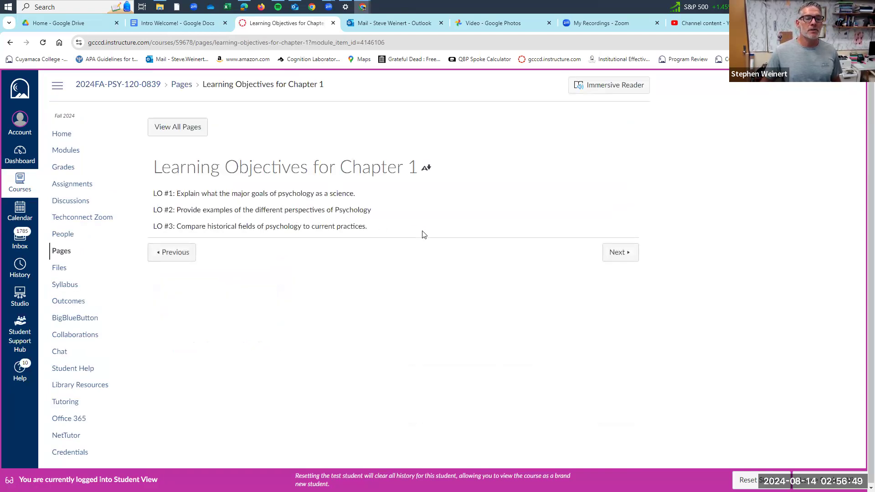
mouse_move(375, 229)
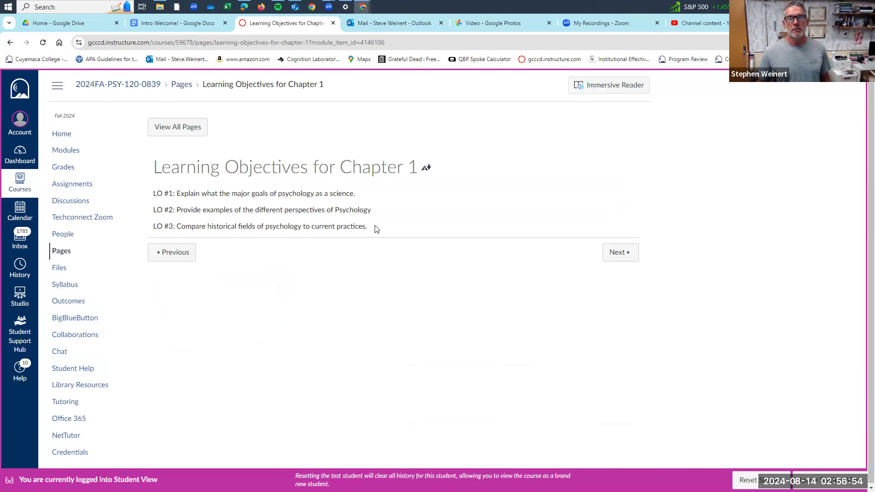
mouse_move(176, 224)
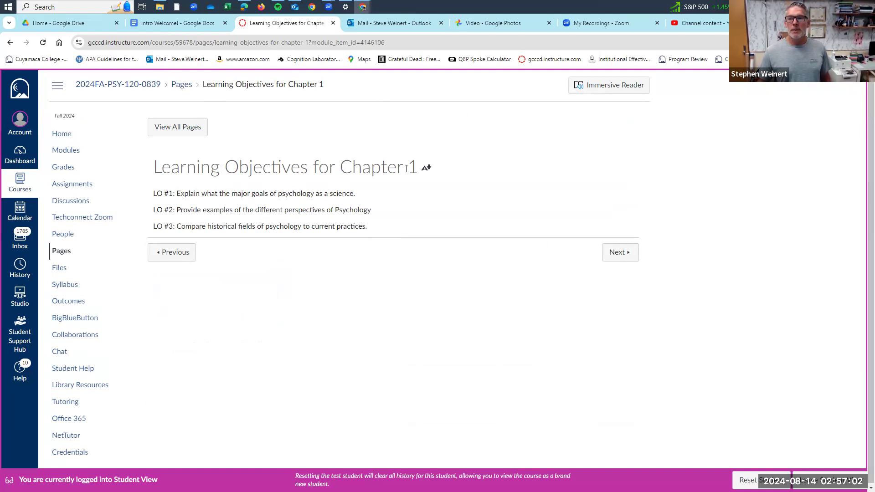
mouse_move(93, 117)
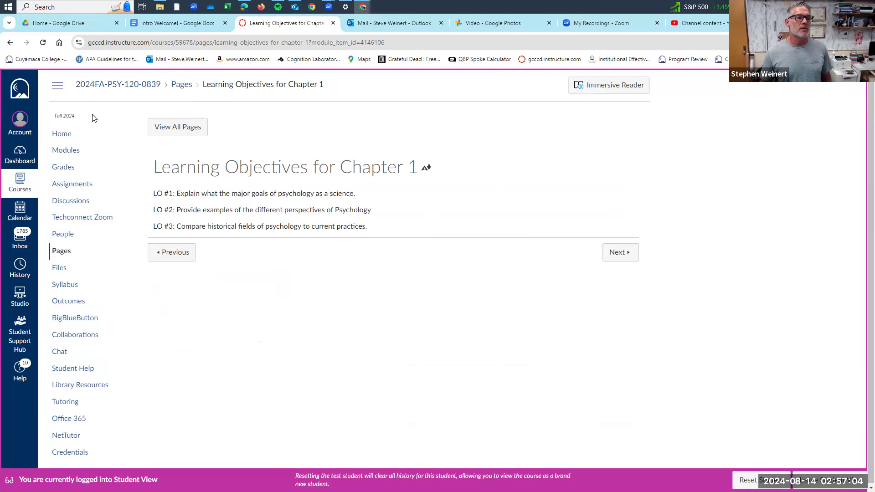
Go back to Modules and scroll to the Chapter 1 module's 1.1–1.4 links.
click(65, 150)
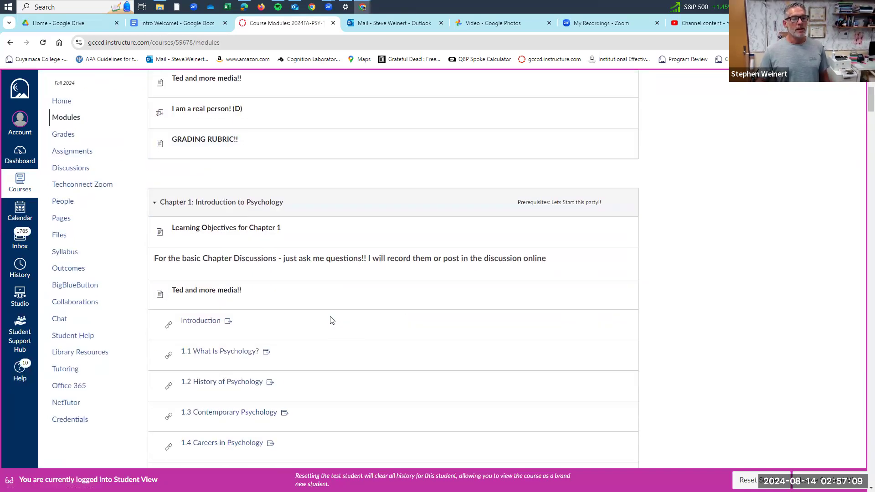
scroll(down, 3)
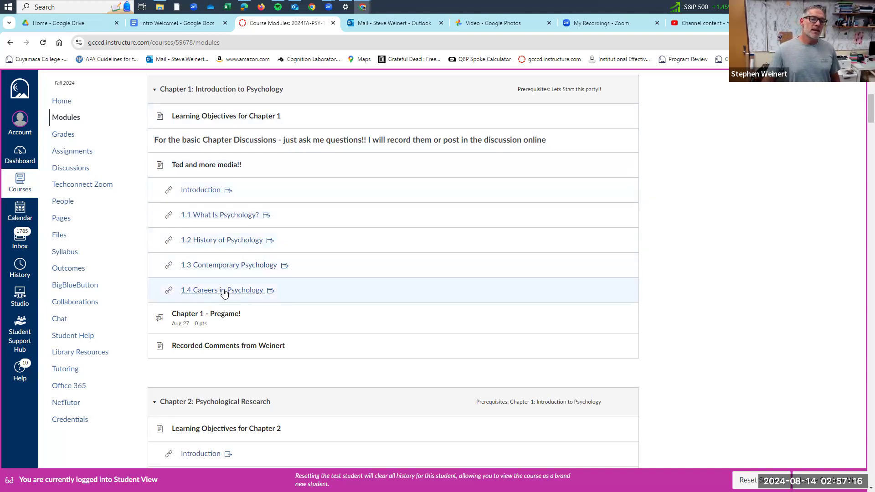
mouse_move(231, 271)
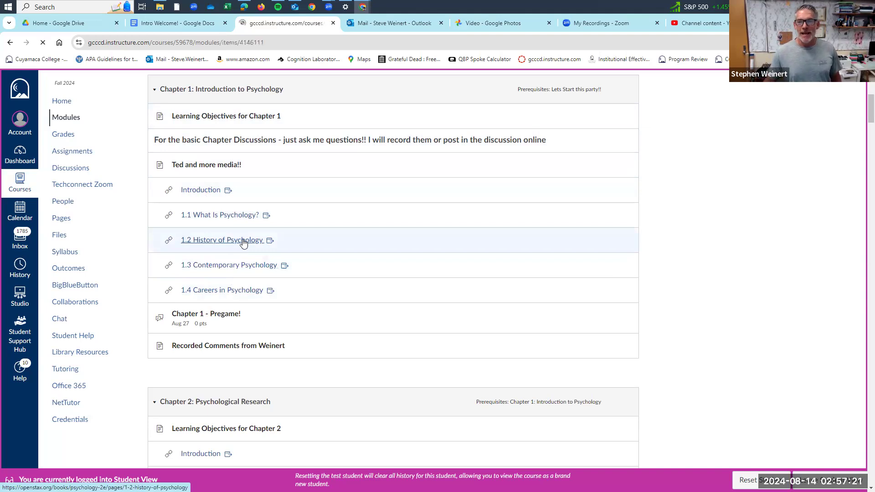
Open the OpenStax 1.2 History of Psychology reading and scroll through to its end.
click(221, 240)
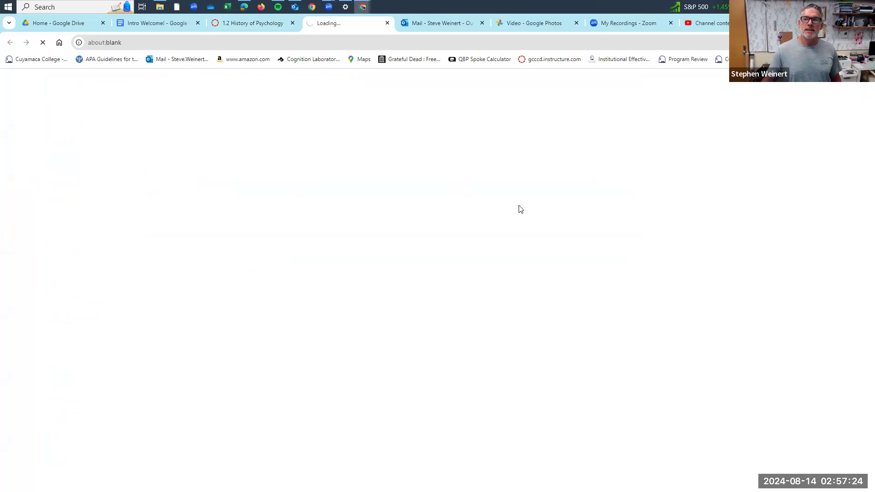
mouse_move(557, 329)
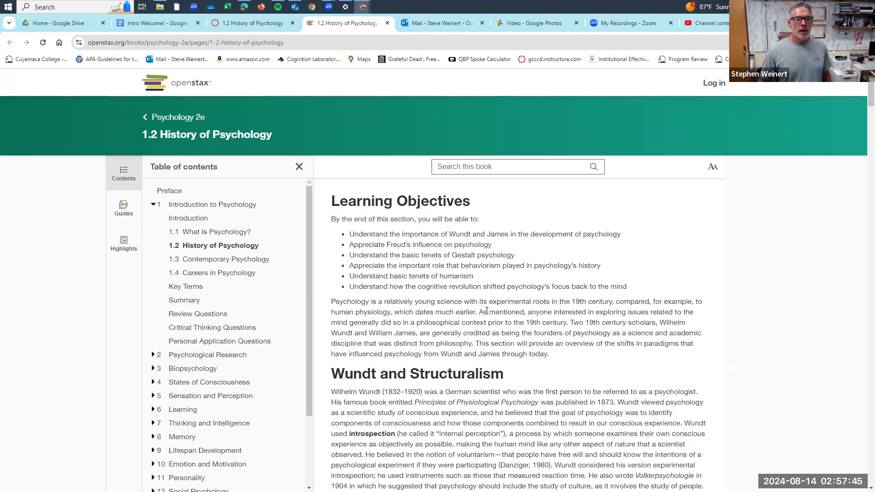
scroll(down, 3)
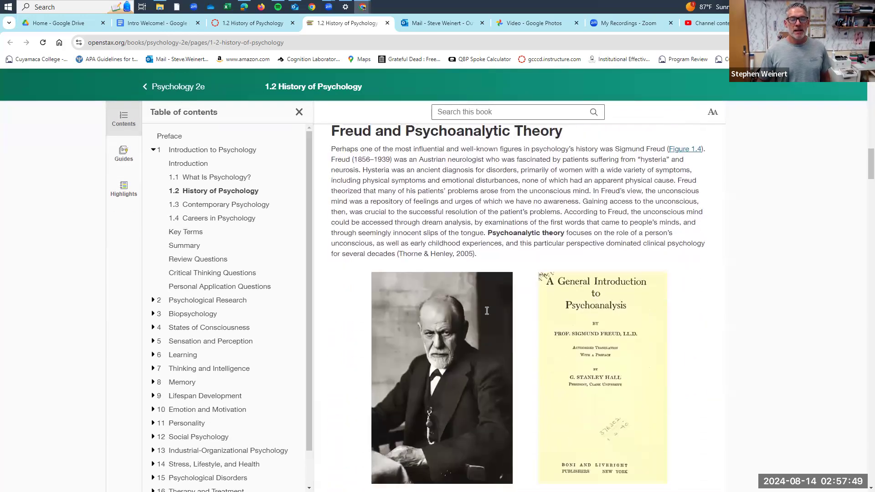
scroll(down, 3)
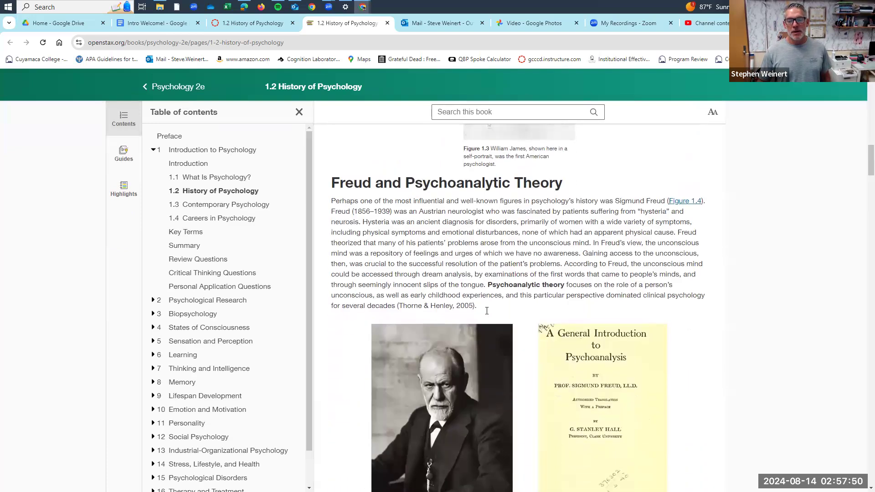
scroll(down, 3)
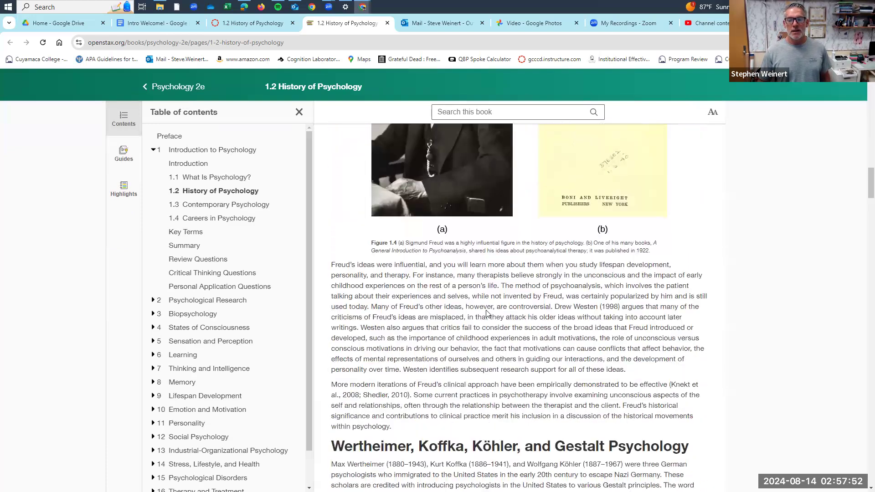
scroll(down, 3)
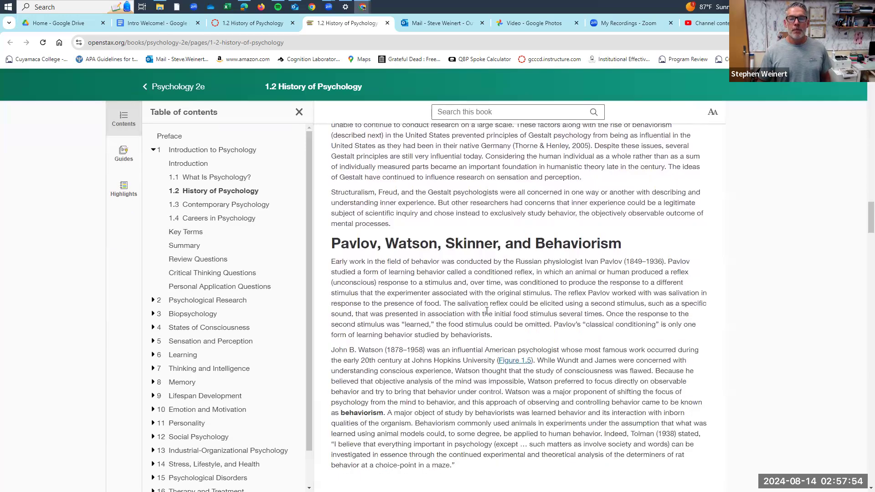
scroll(down, 3)
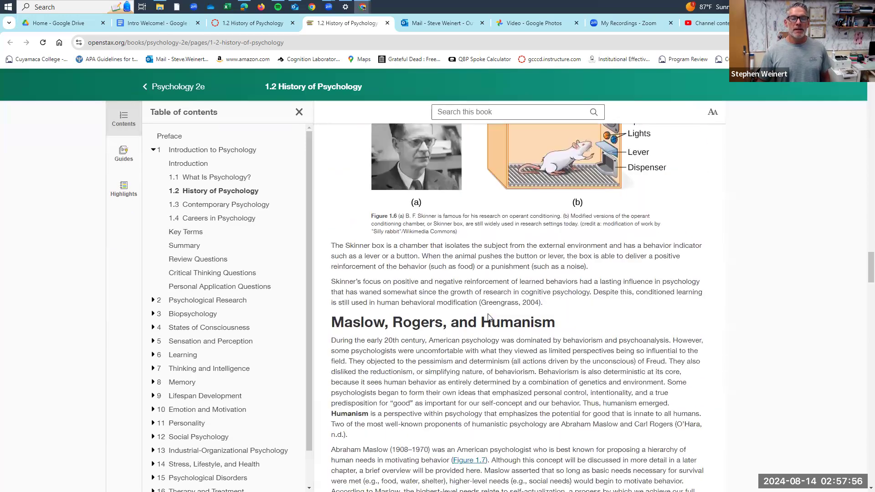
scroll(down, 3)
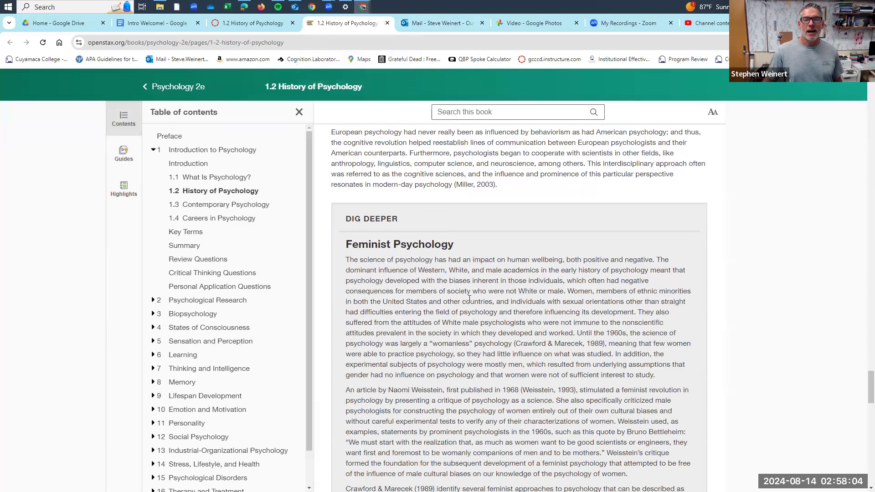
scroll(down, 3)
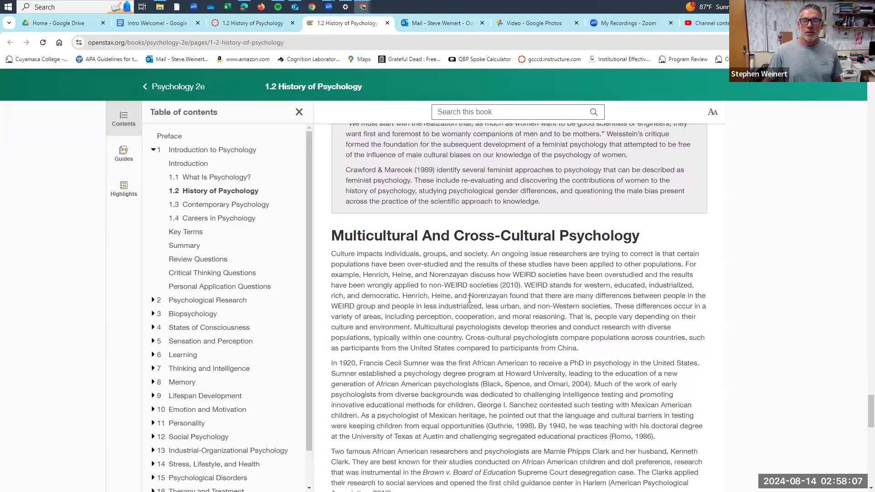
scroll(down, 3)
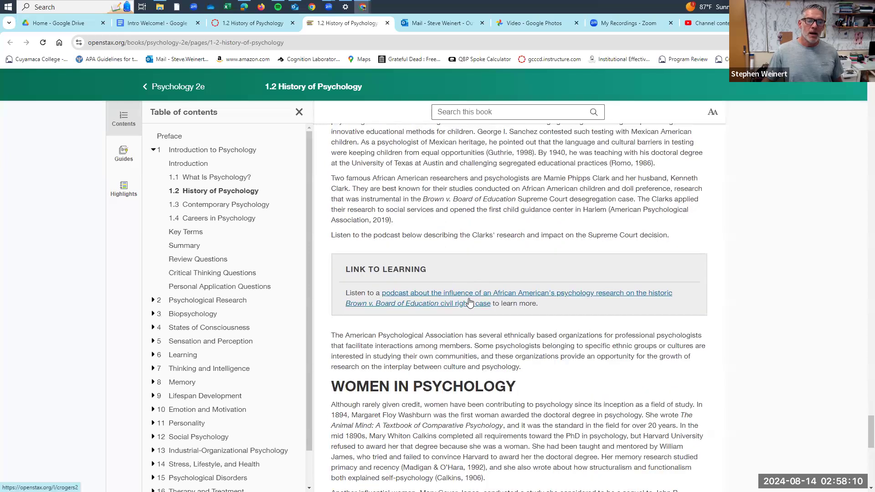
scroll(down, 3)
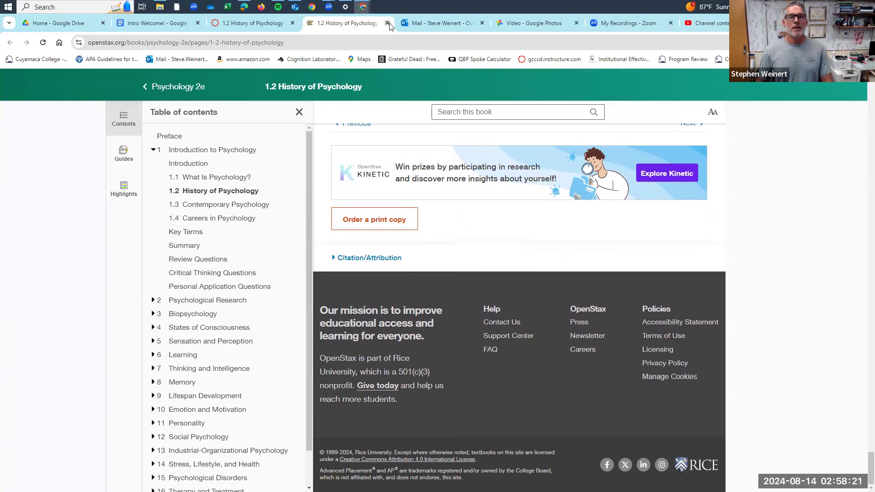
Open section 1.4 Careers in Psychology, then close the textbook to return to Canvas.
click(211, 272)
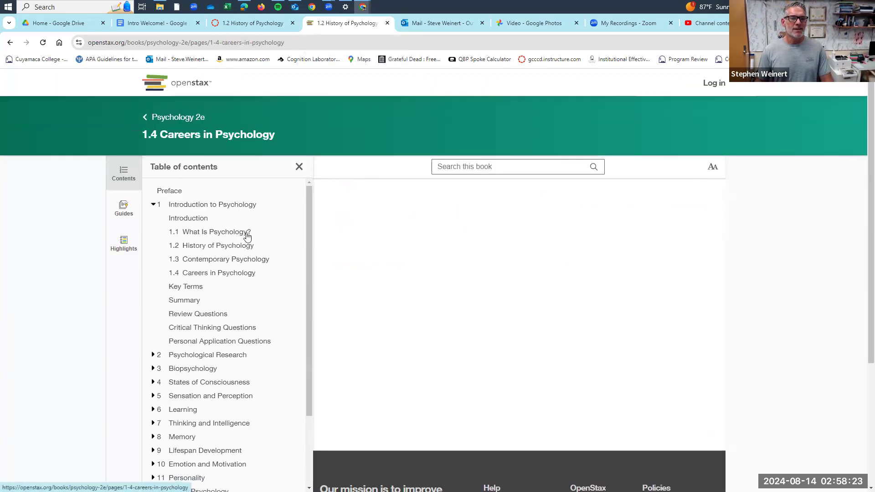
click(211, 273)
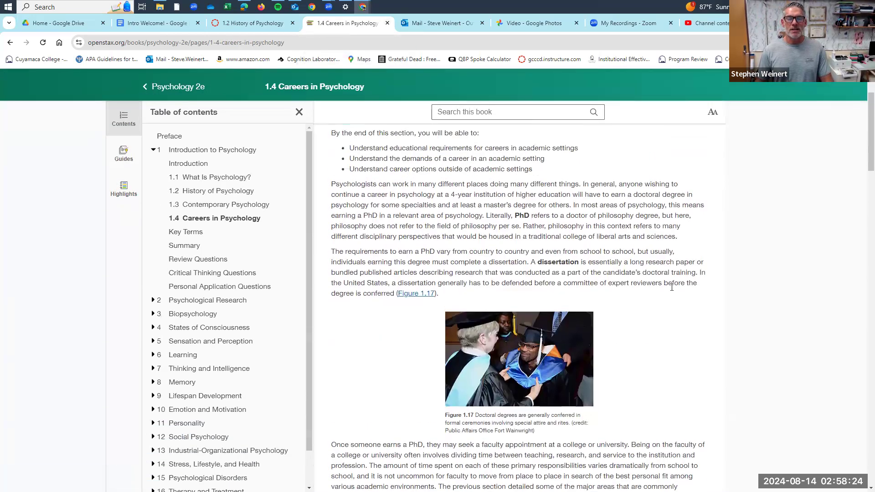
click(249, 23)
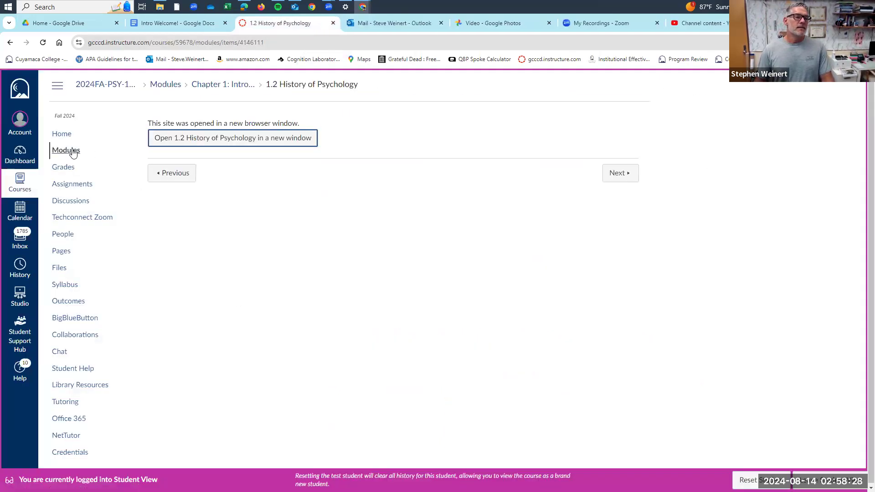
Return to Modules and scroll through the Chapter 1 and Chapter 2 readings and discussions.
click(66, 150)
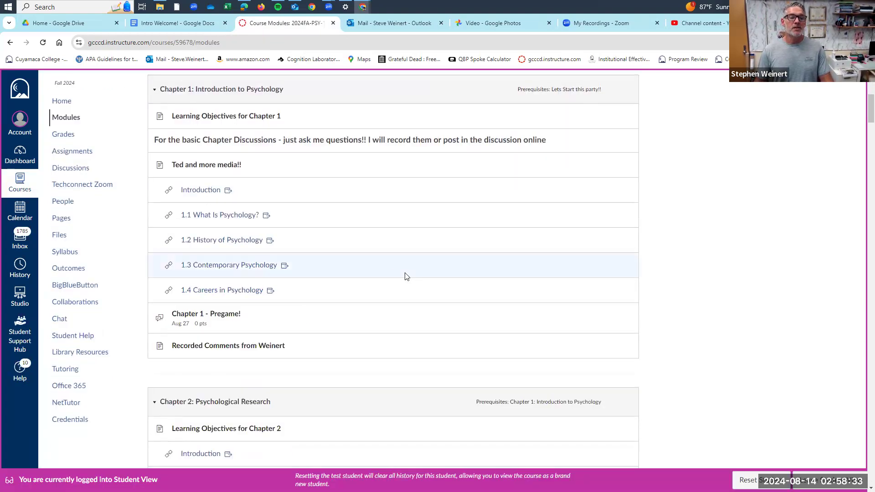
mouse_move(319, 268)
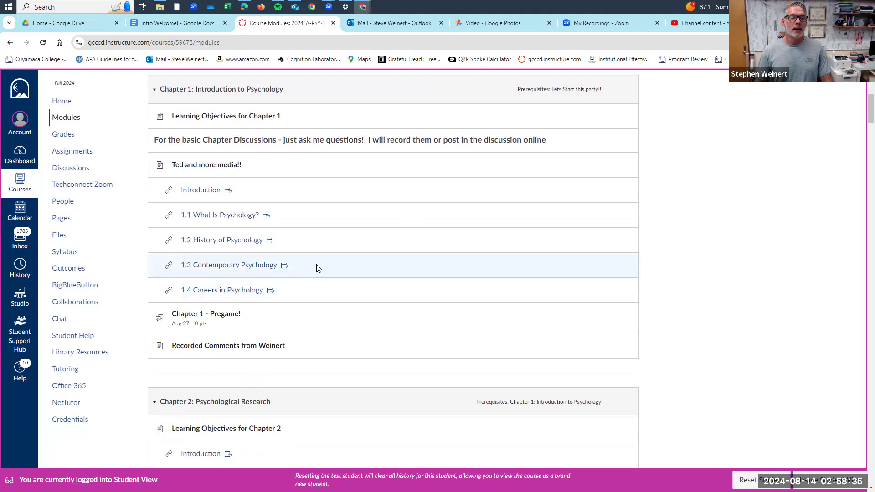
scroll(down, 3)
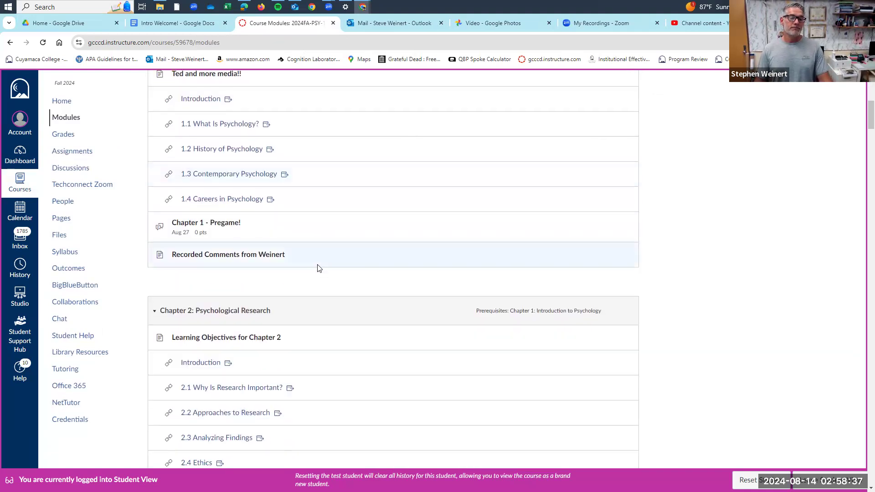
mouse_move(311, 255)
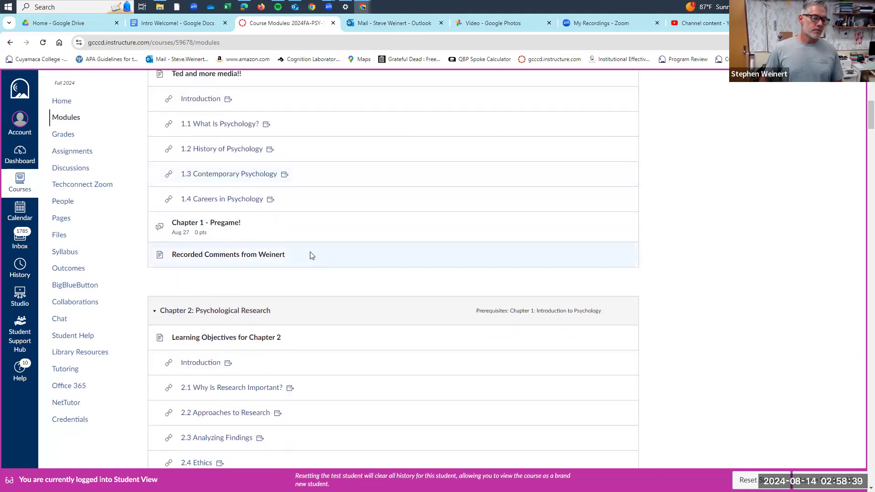
scroll(down, 3)
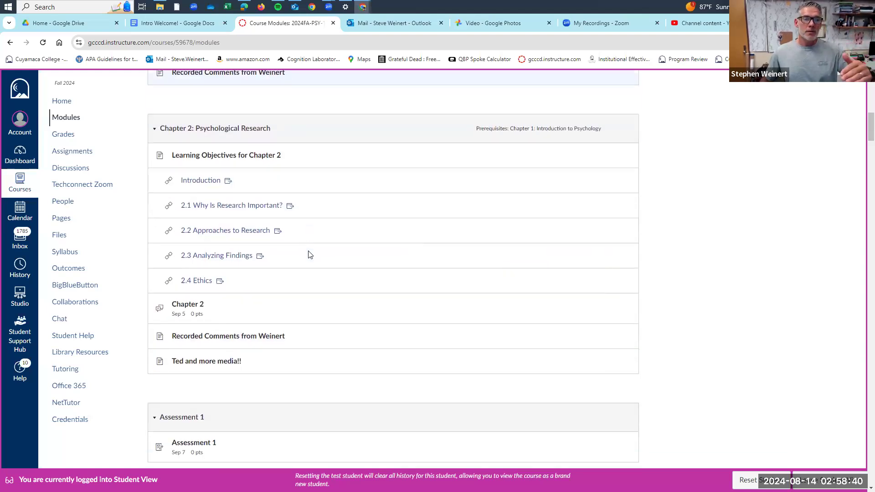
scroll(up, 3)
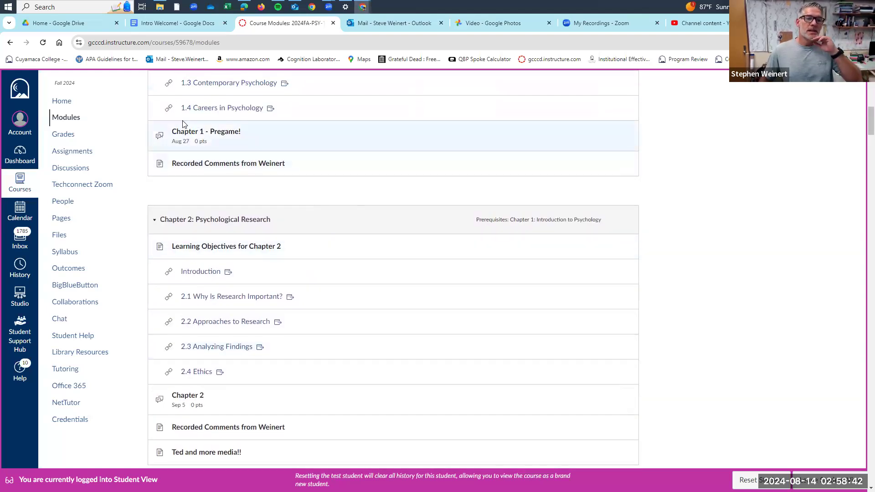
scroll(down, 3)
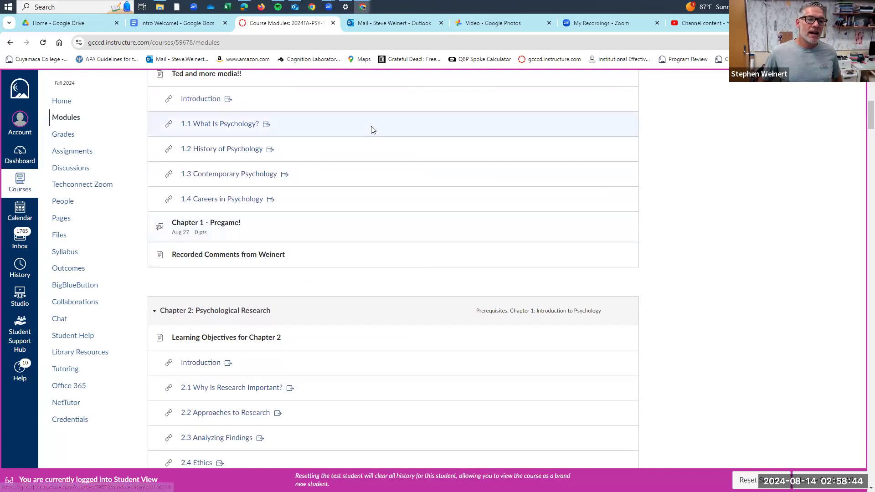
scroll(up, 3)
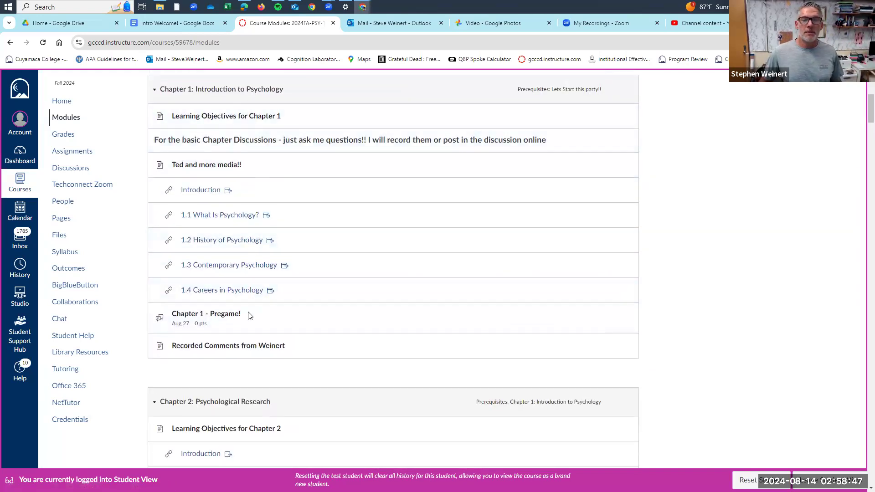
scroll(down, 3)
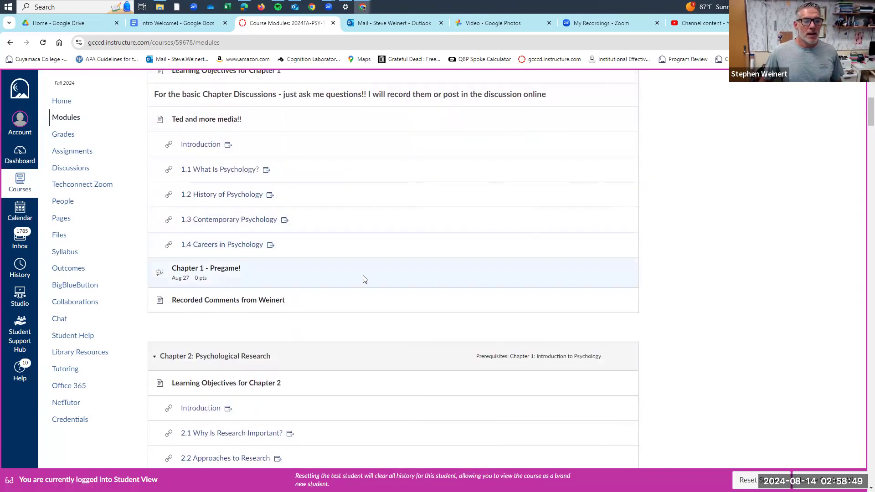
mouse_move(206, 268)
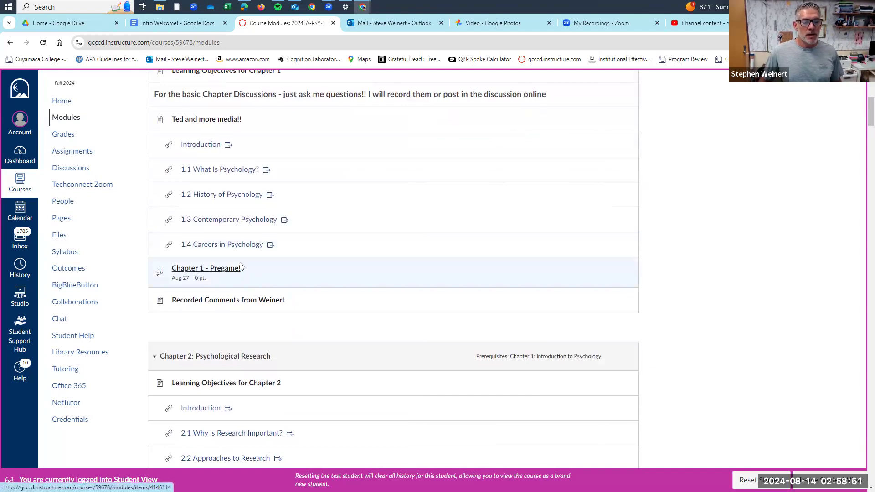
scroll(down, 3)
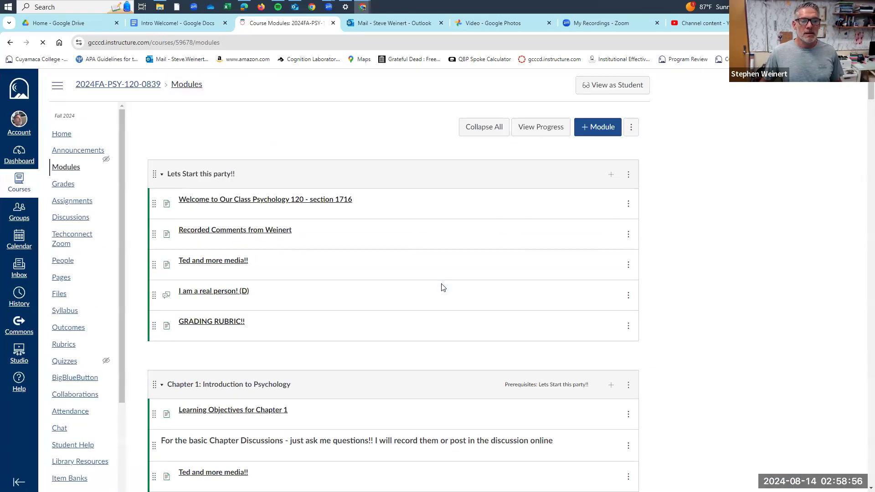
scroll(down, 3)
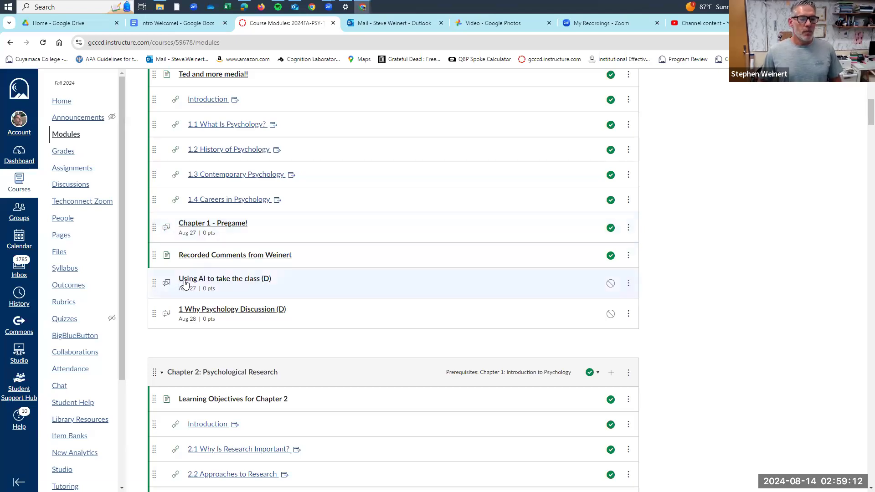
mouse_move(224, 278)
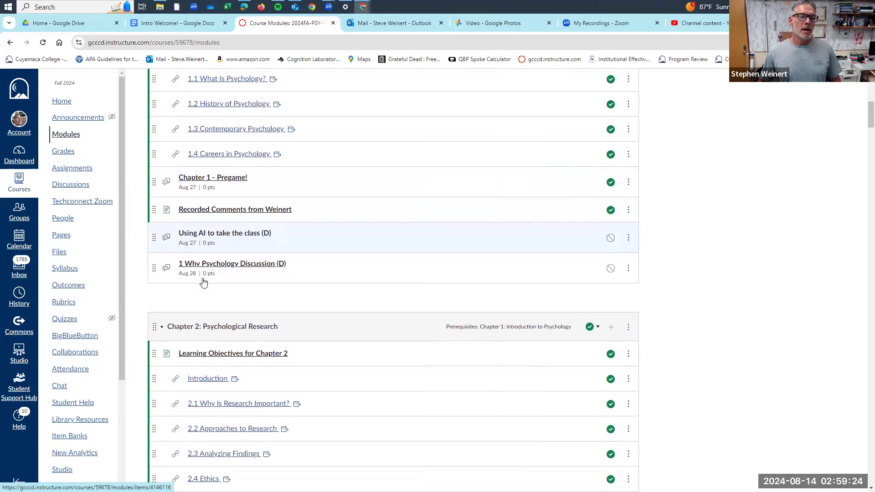
mouse_move(250, 268)
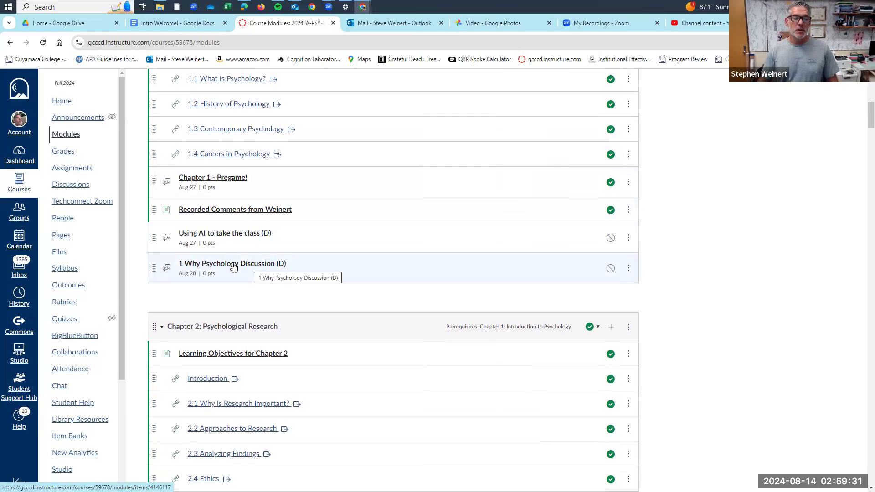
Open 1 Why Psychology Discussion (D), fix 'doe' to 'does' in the prompt, and save.
click(231, 263)
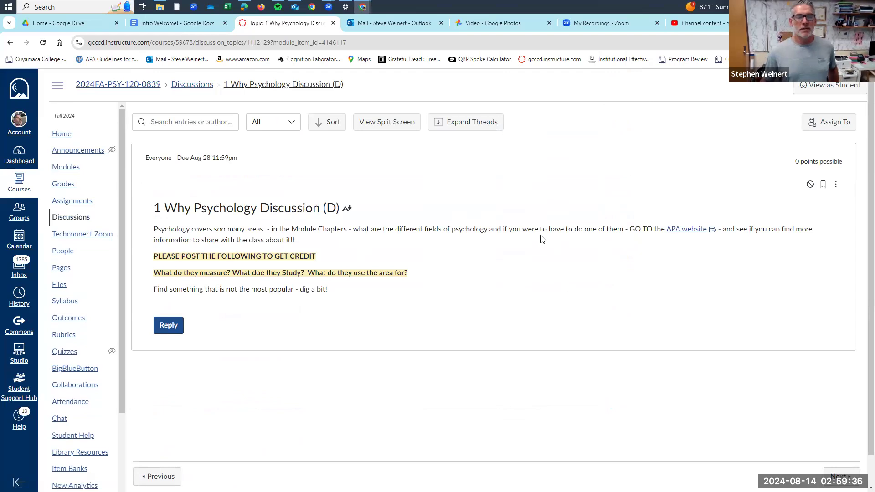
mouse_move(371, 266)
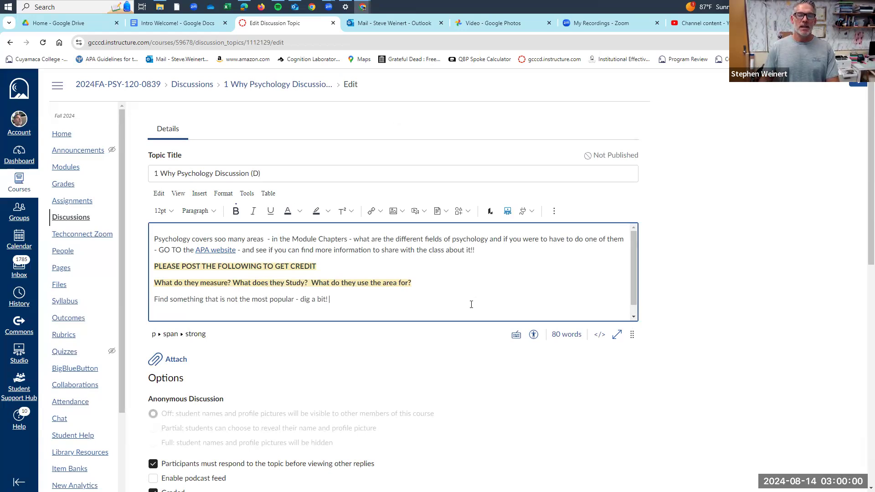
scroll(down, 3)
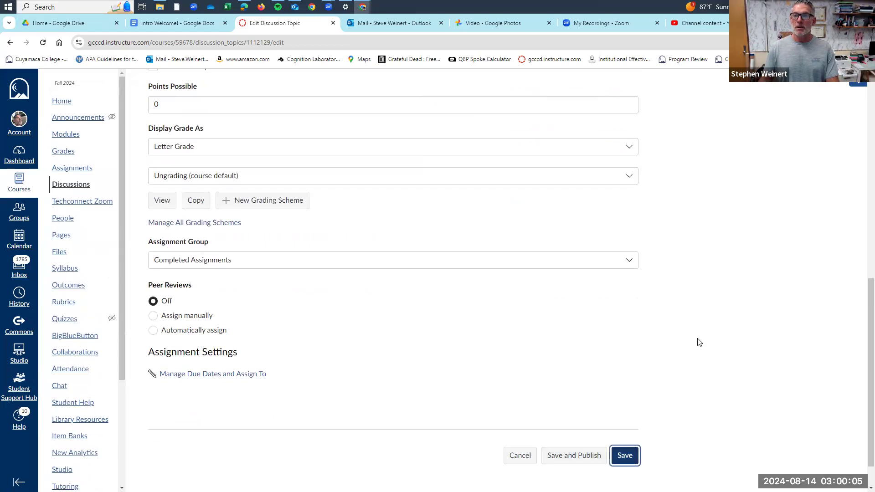
click(624, 456)
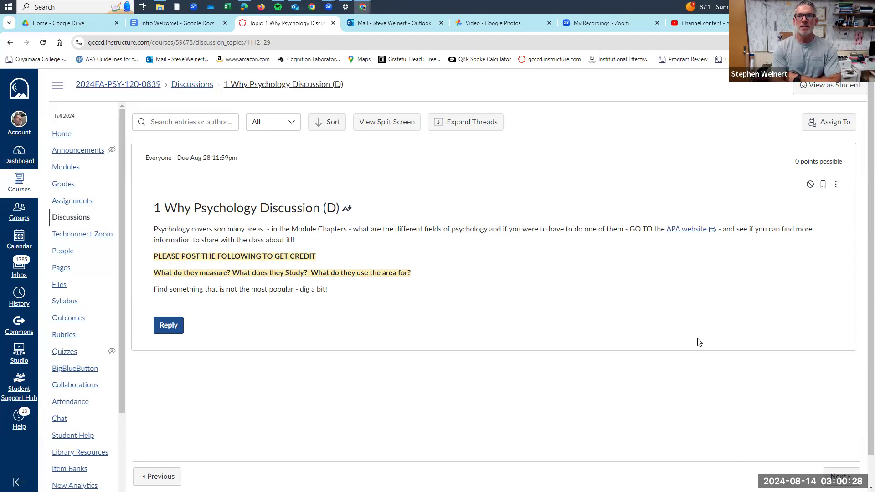
mouse_move(765, 306)
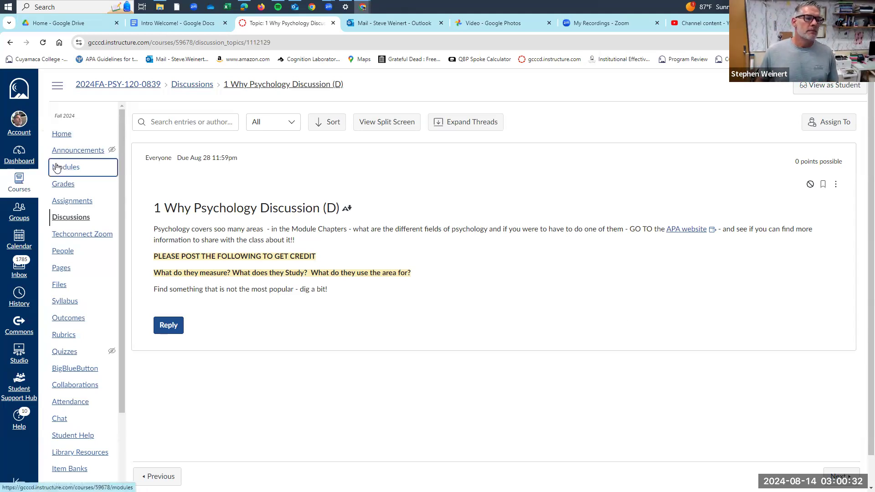
Go back to the course Modules page listing the Lets Start this party!! items.
click(66, 167)
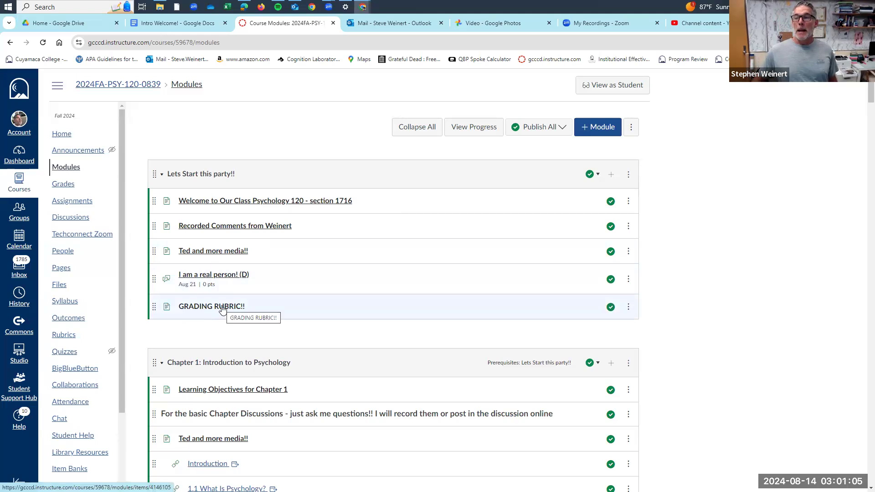
Edit the GRADING RUBRIC!! page, replacing 'Lack of Soul' with 'Not Human Response'.
click(211, 305)
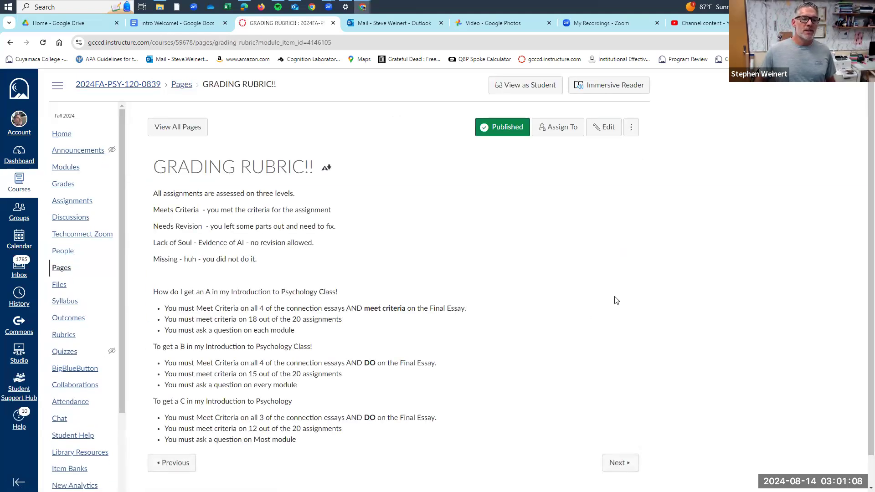
click(603, 127)
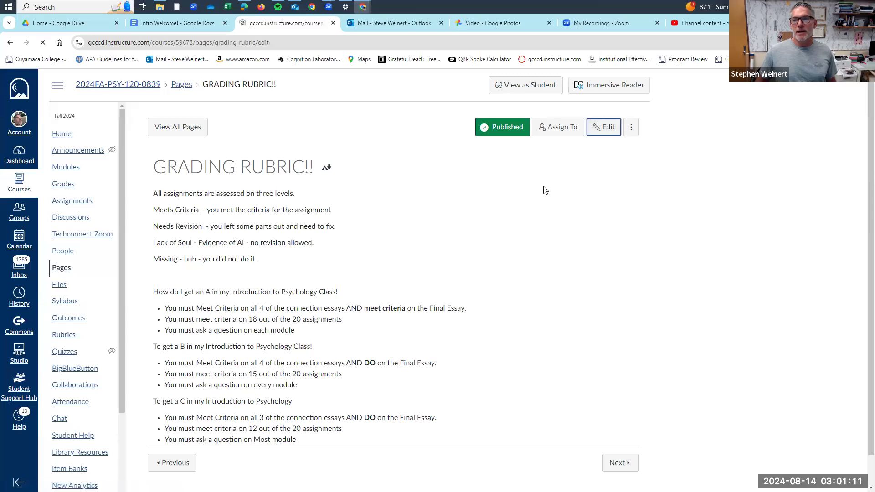
click(604, 126)
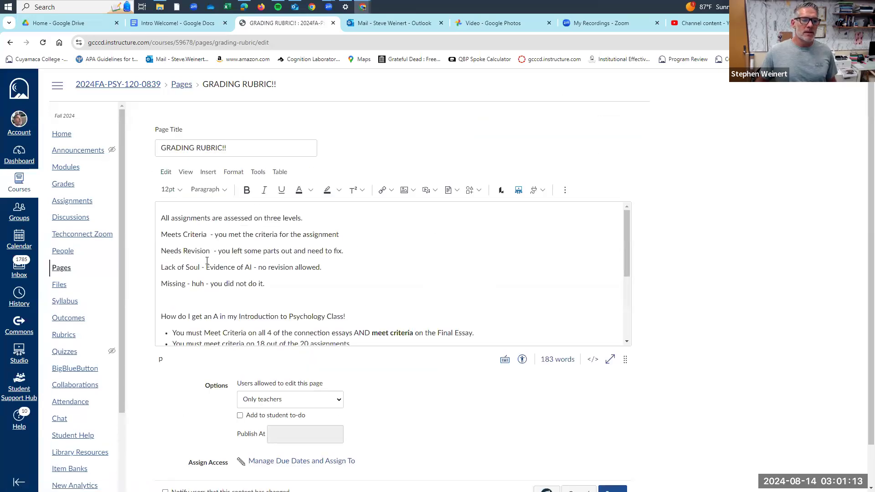
double_click(180, 267)
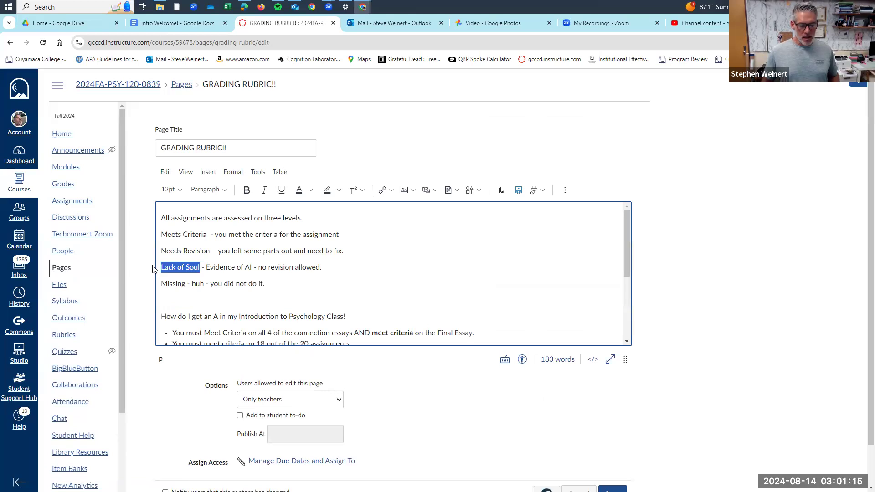
text(Not m)
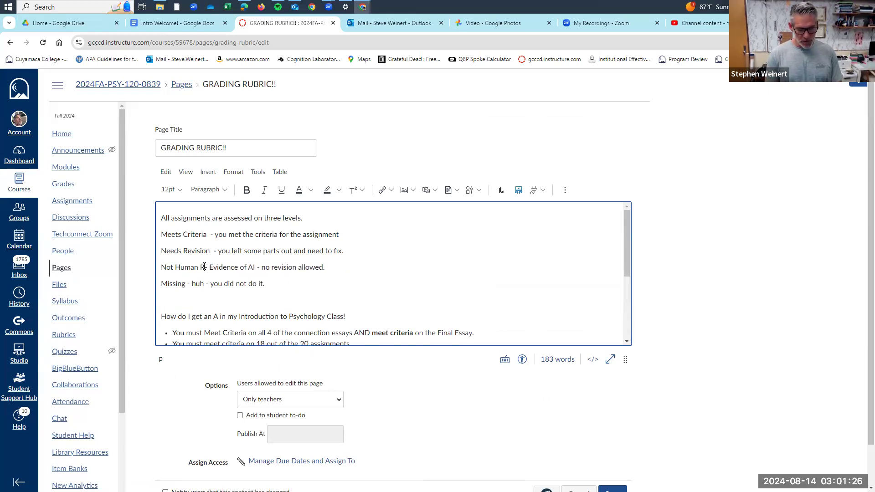
text(esponse-)
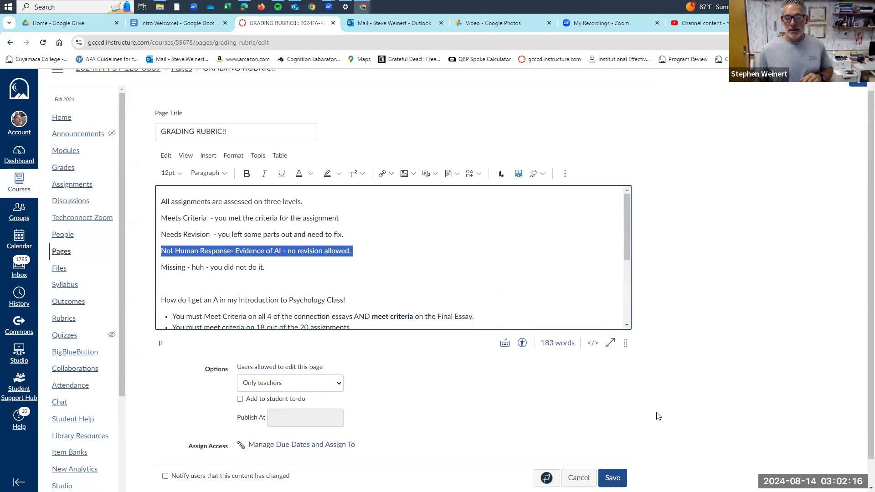
Save the edited GRADING RUBRIC!! page so it shows the 'Not Human Response' level.
click(612, 477)
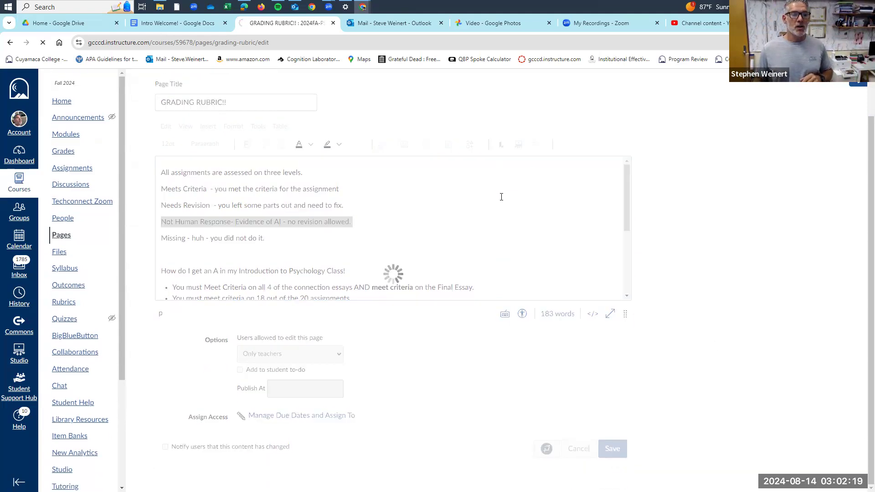
click(612, 448)
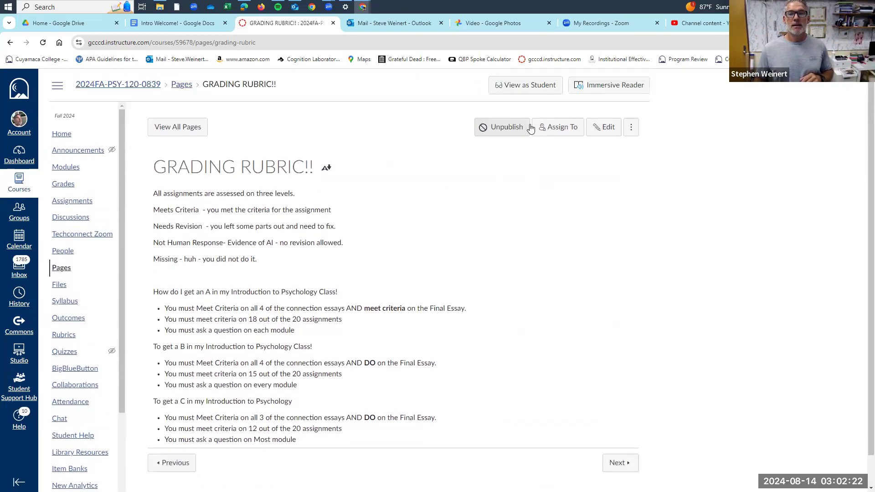
click(502, 127)
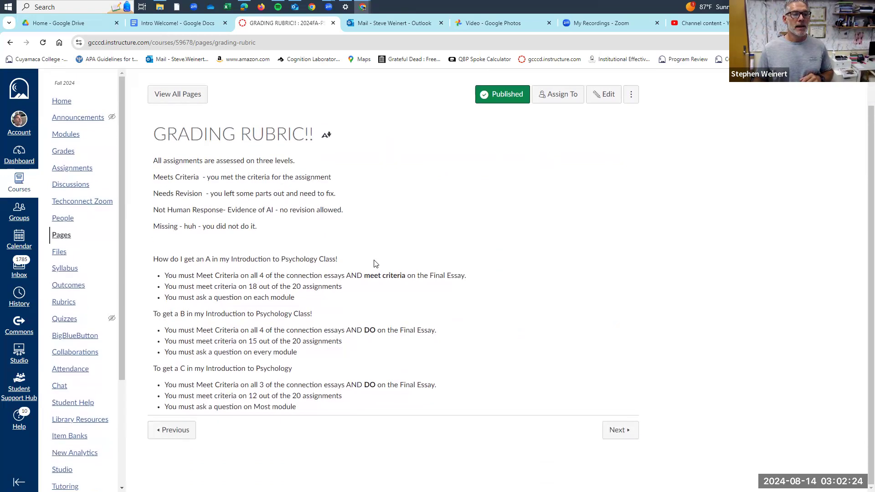
mouse_move(221, 245)
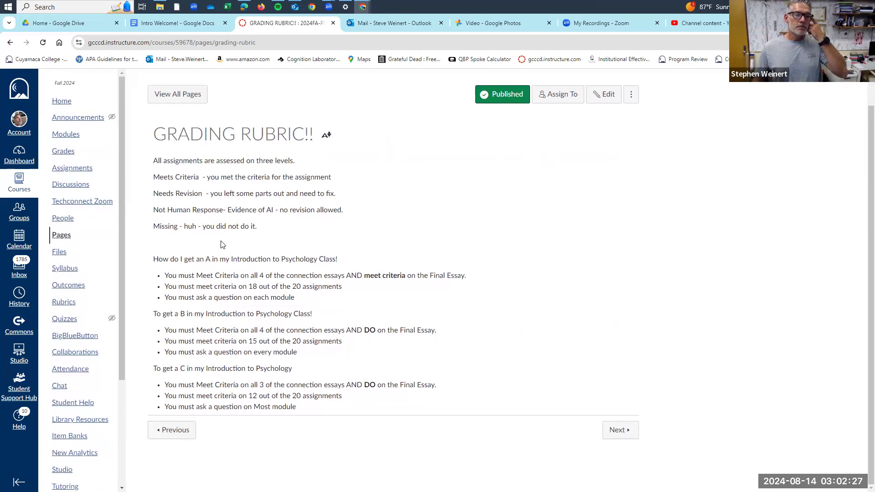
mouse_move(224, 243)
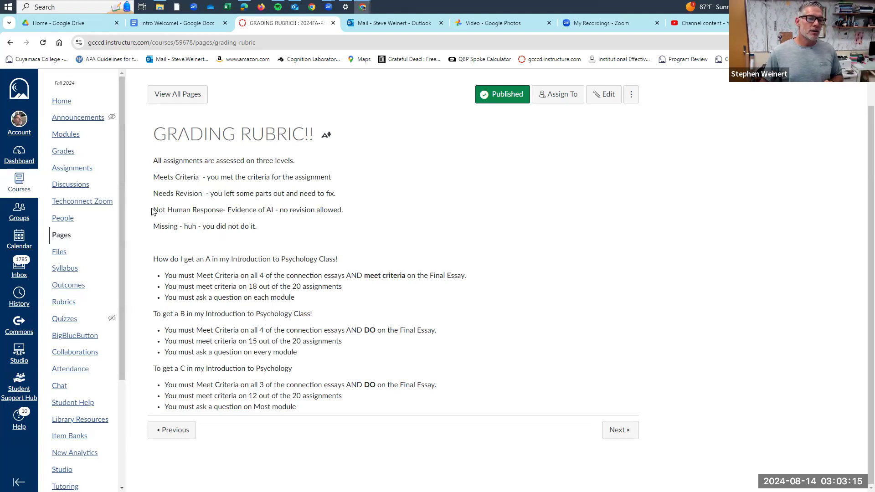
Highlight text on the saved rubric page to review the A, B and C requirements.
drag(154, 210, 343, 210)
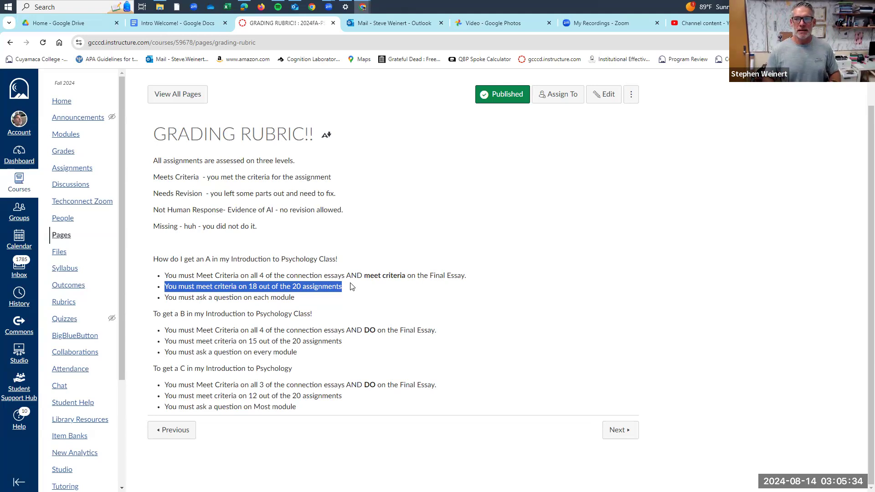
mouse_move(497, 334)
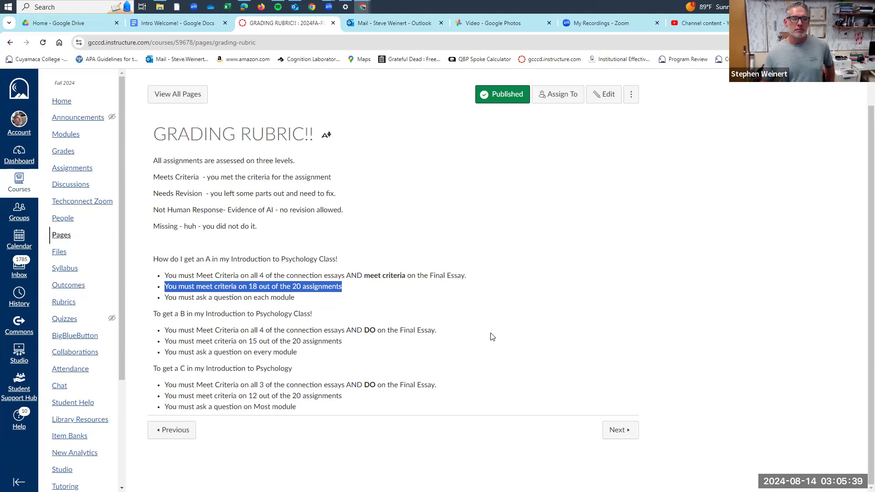
mouse_move(542, 220)
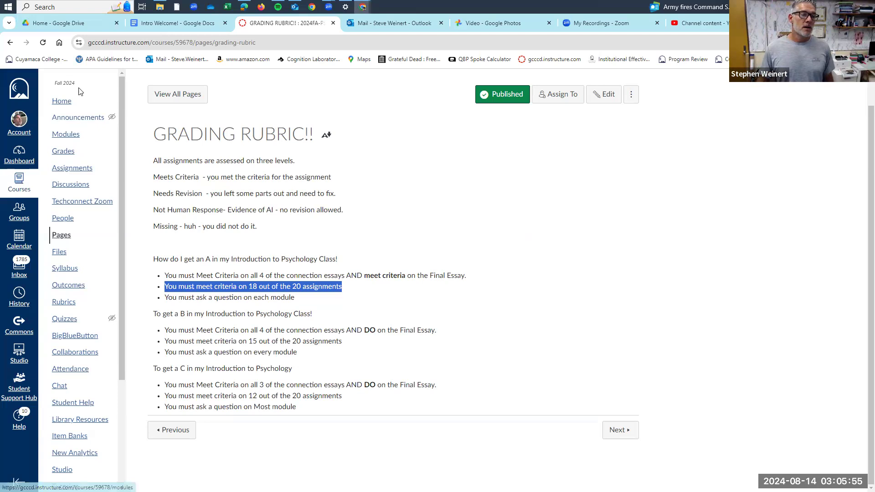
Return to the course Modules home page listing GRADING RUBRIC!! and Chapter 1.
click(62, 101)
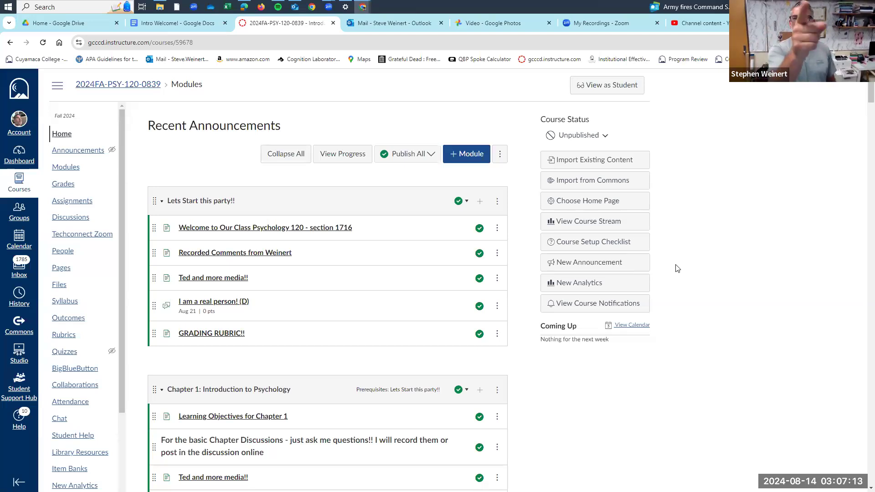
mouse_move(667, 356)
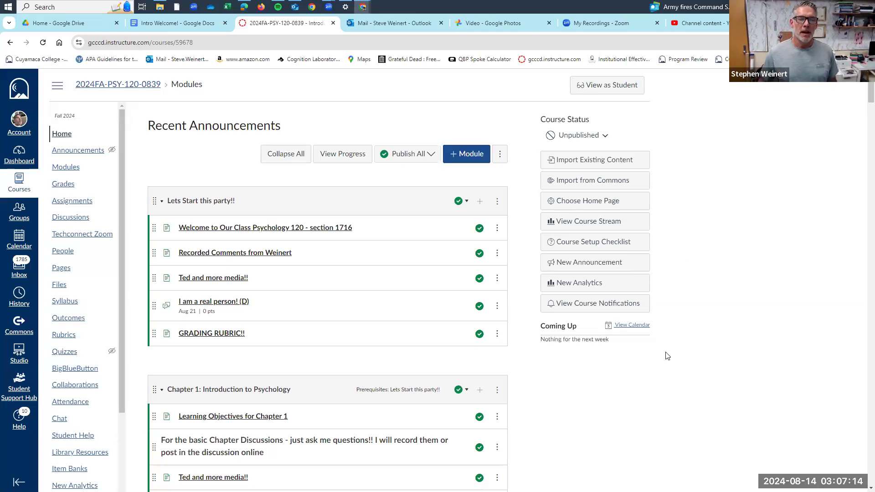